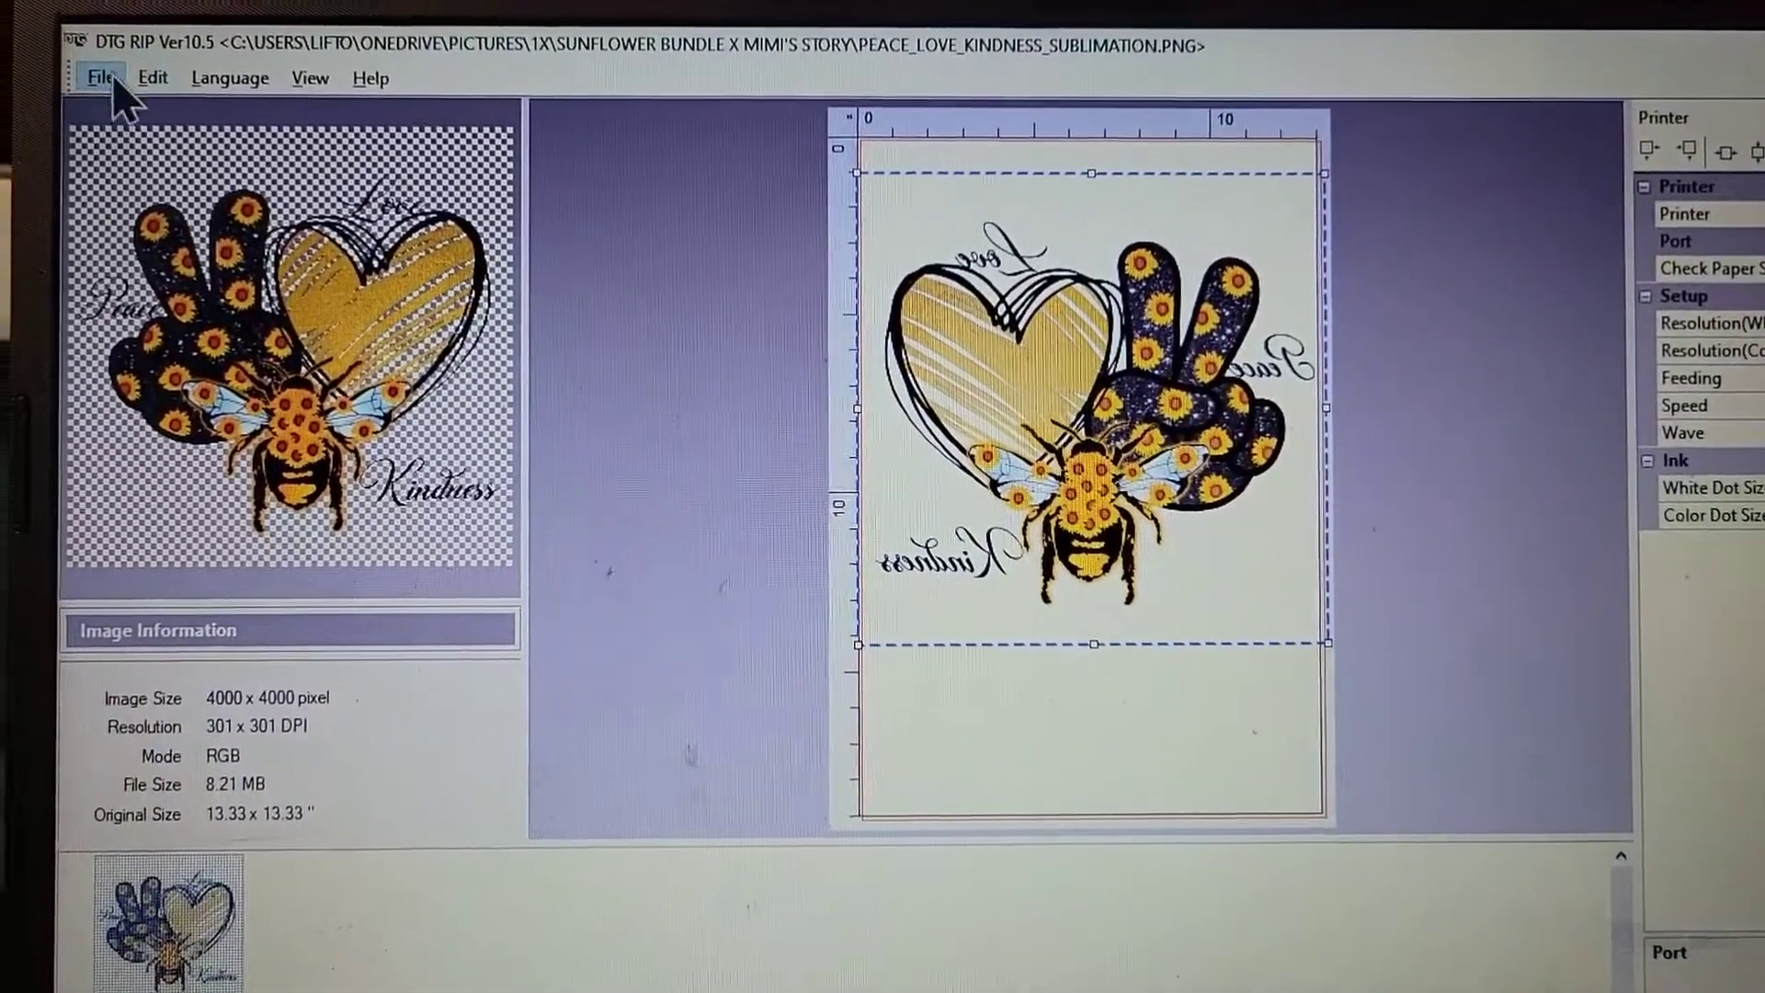
# - Confirm the printer port is USB001 EPSON Artisan 1430
pyautogui.click(107, 75)
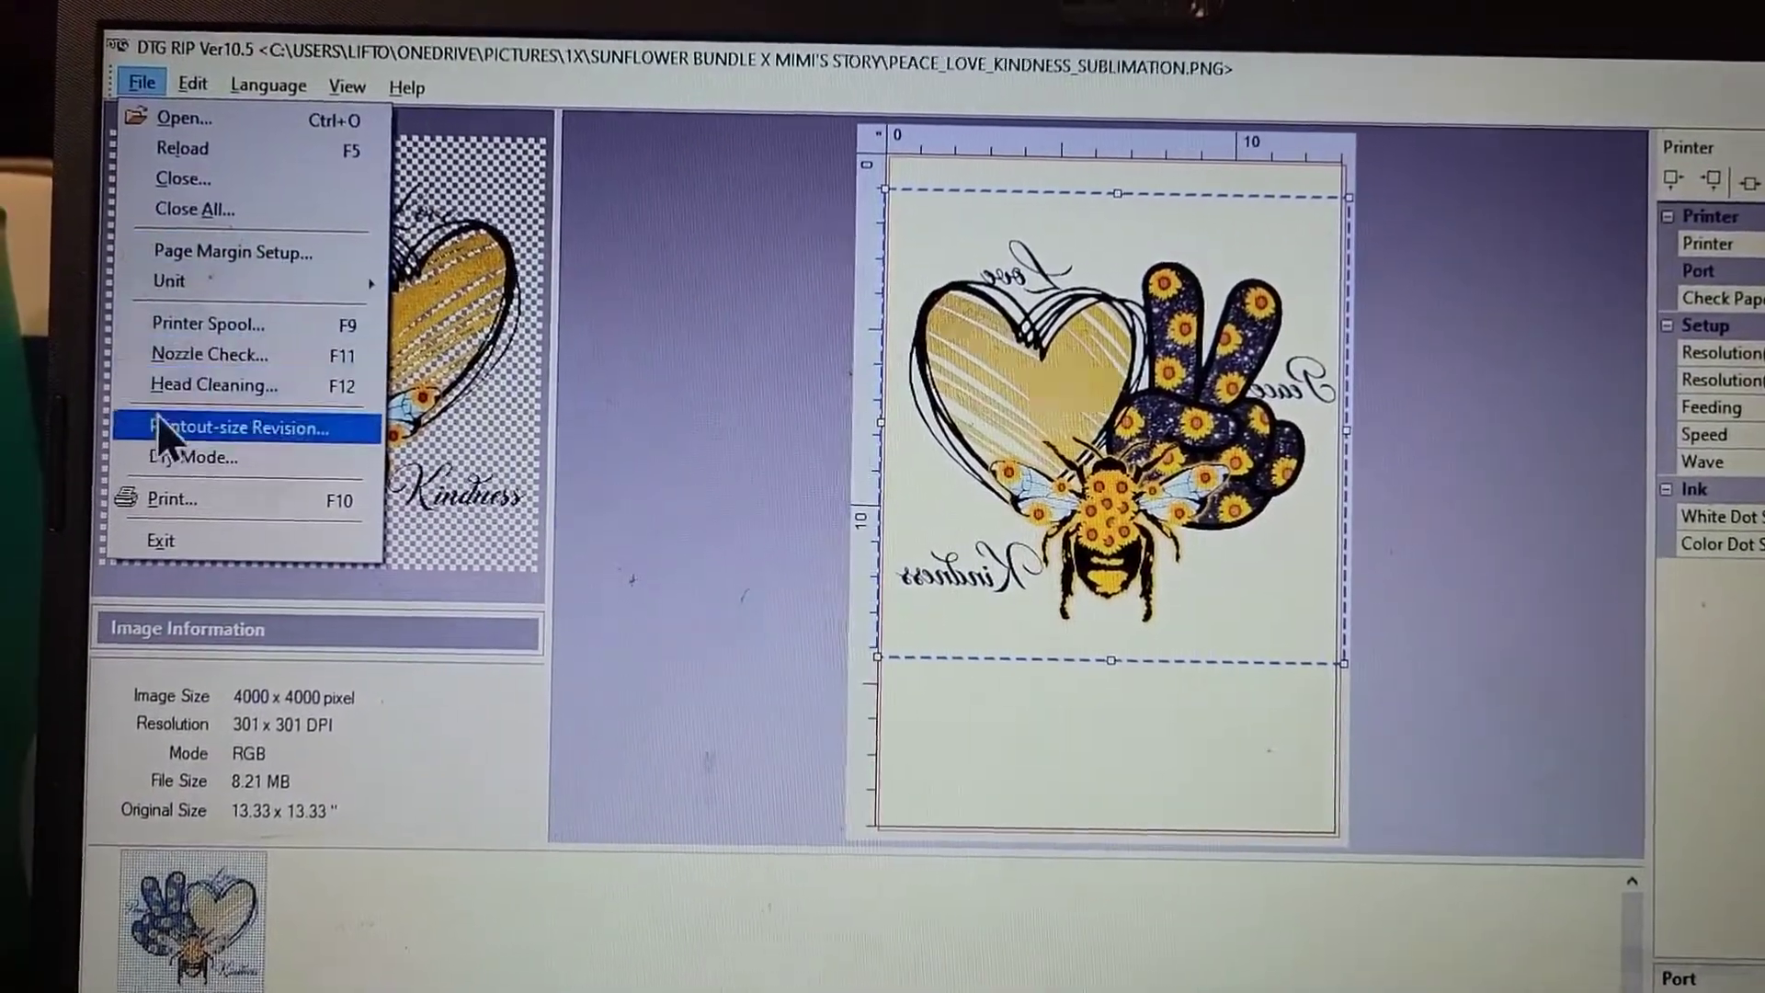
pyautogui.moveTo(210, 358)
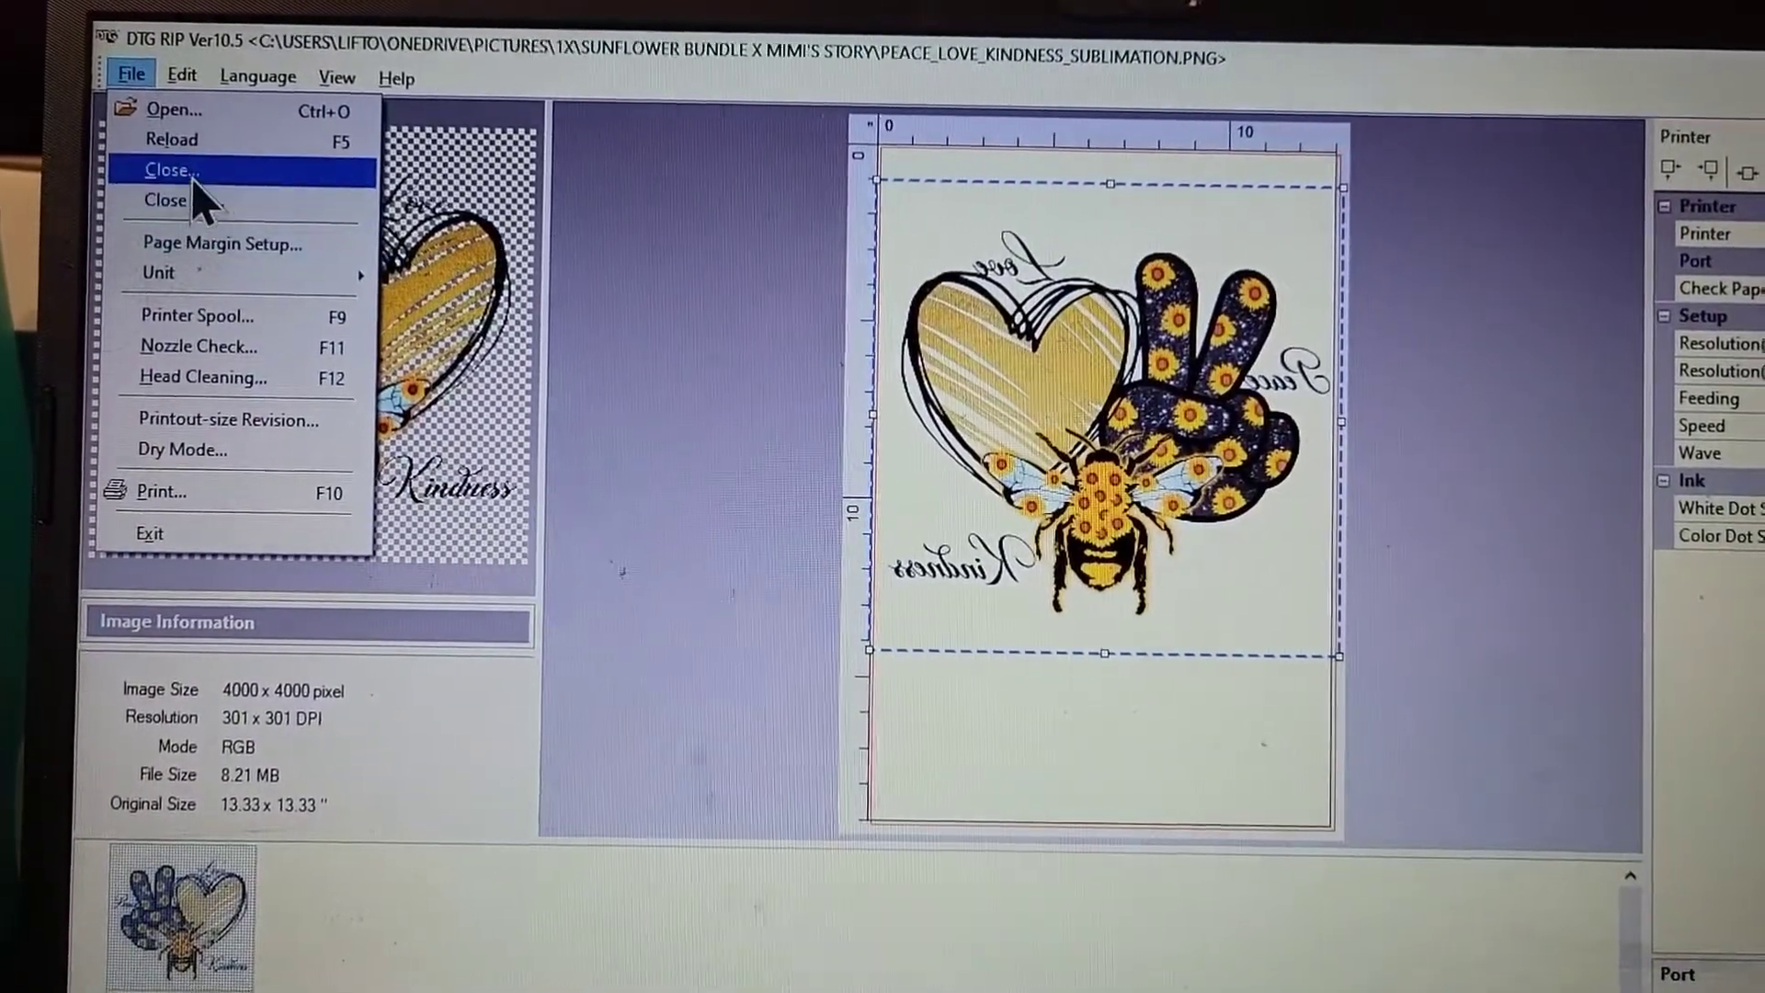
pyautogui.moveTo(198, 447)
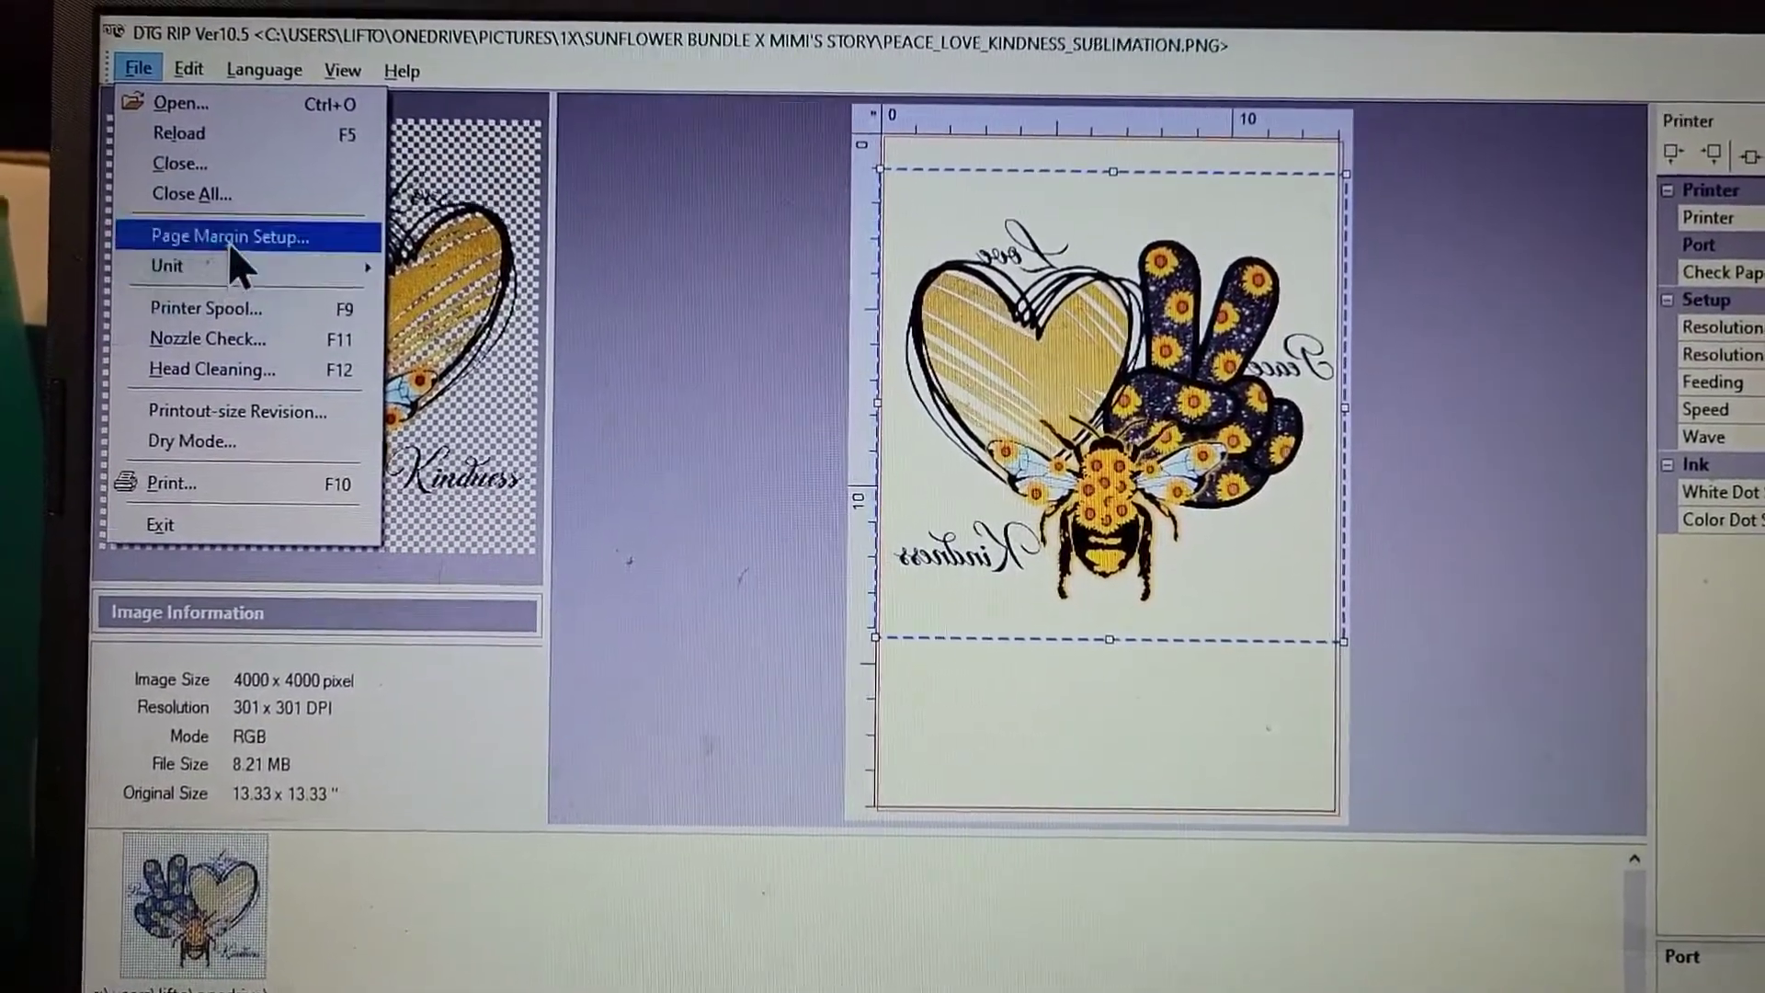
pyautogui.moveTo(680, 680)
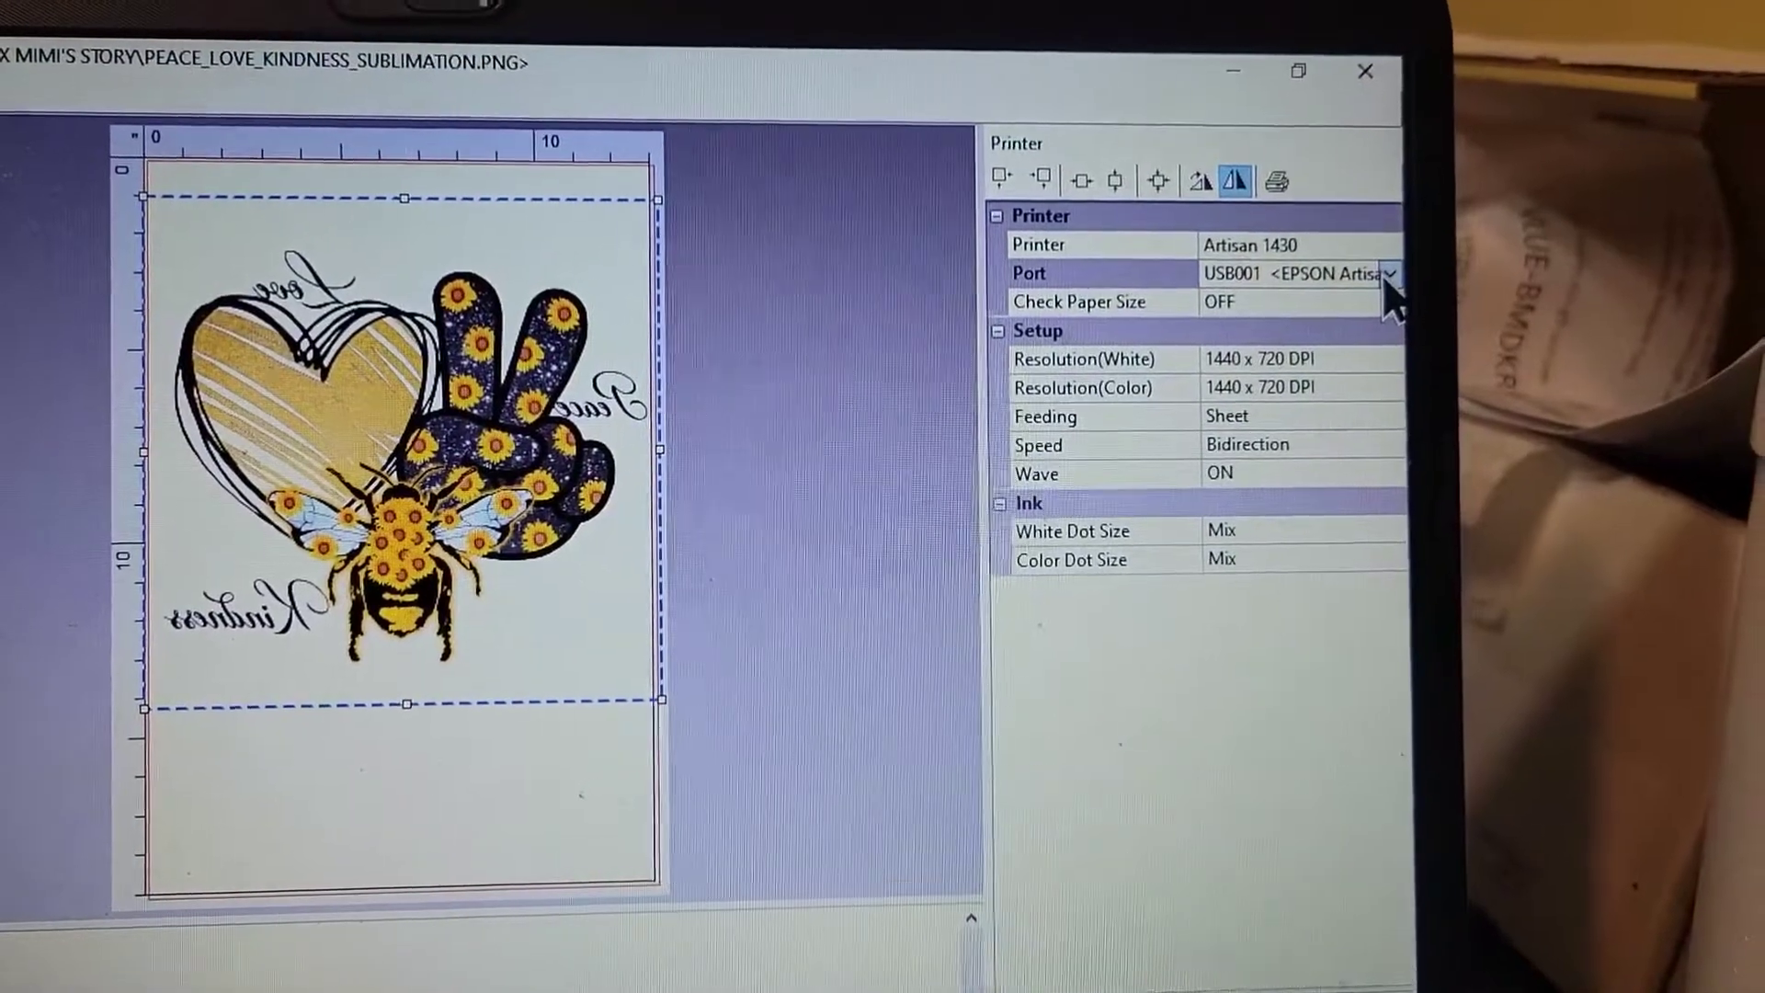
pyautogui.click(1399, 276)
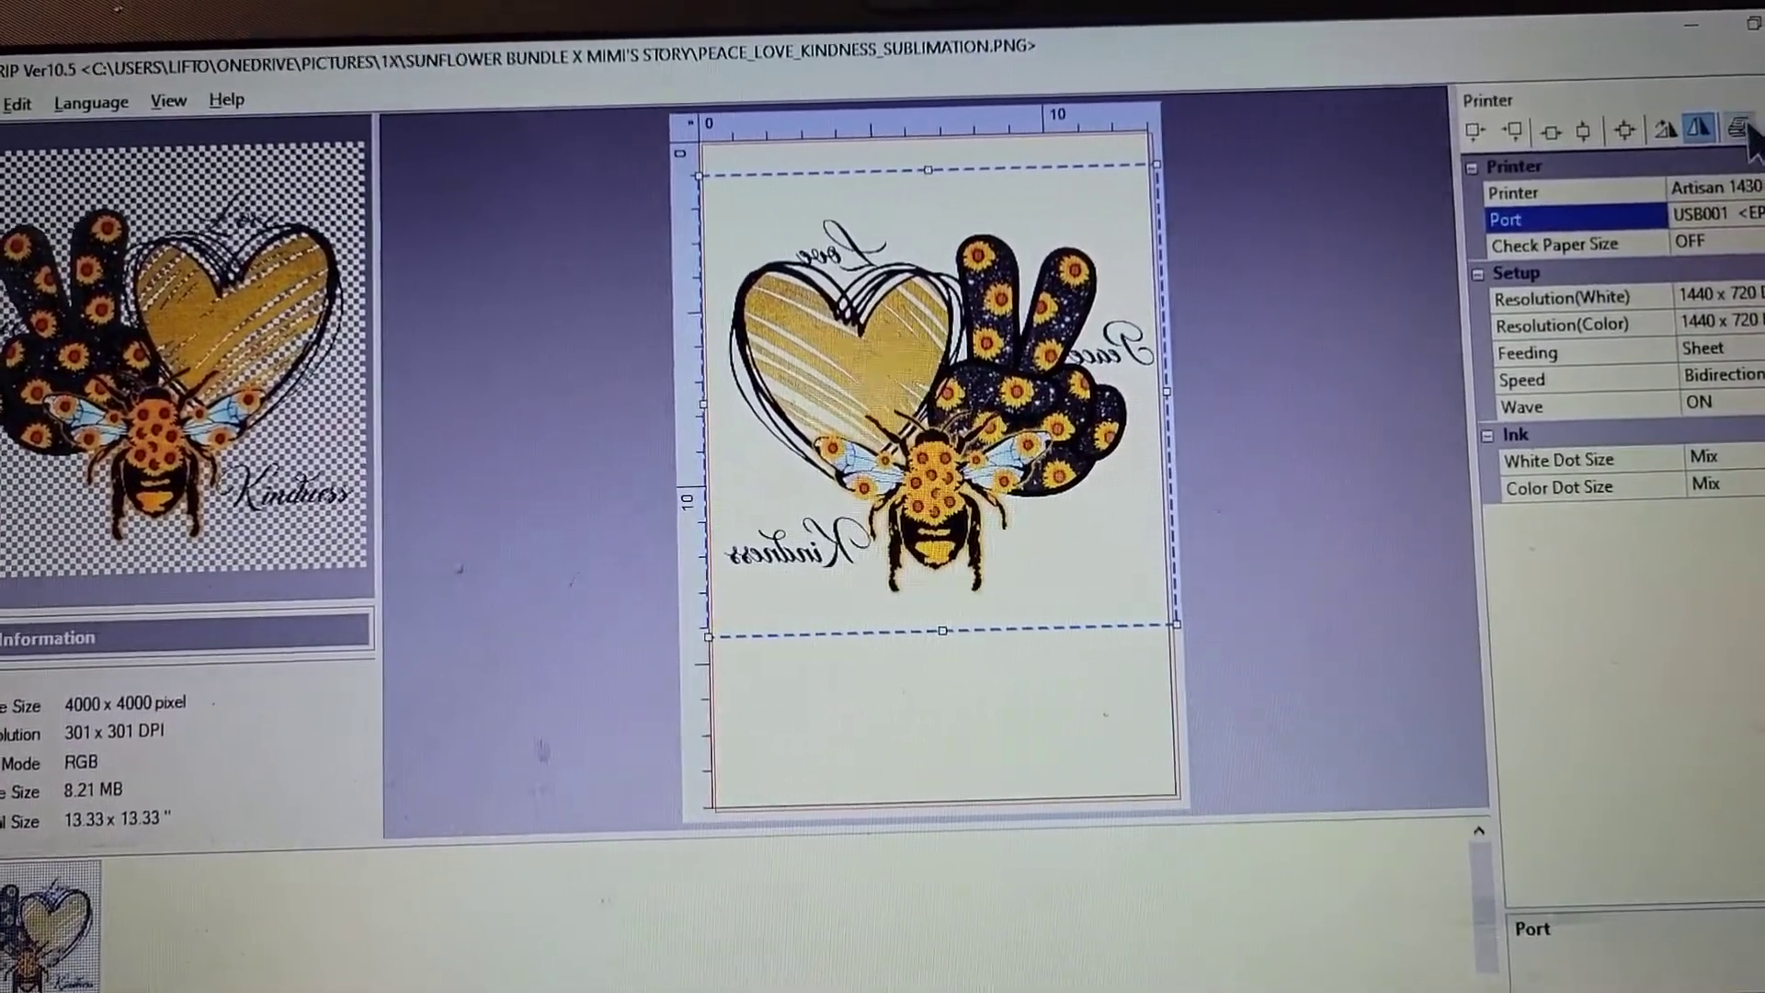
pyautogui.click(1730, 128)
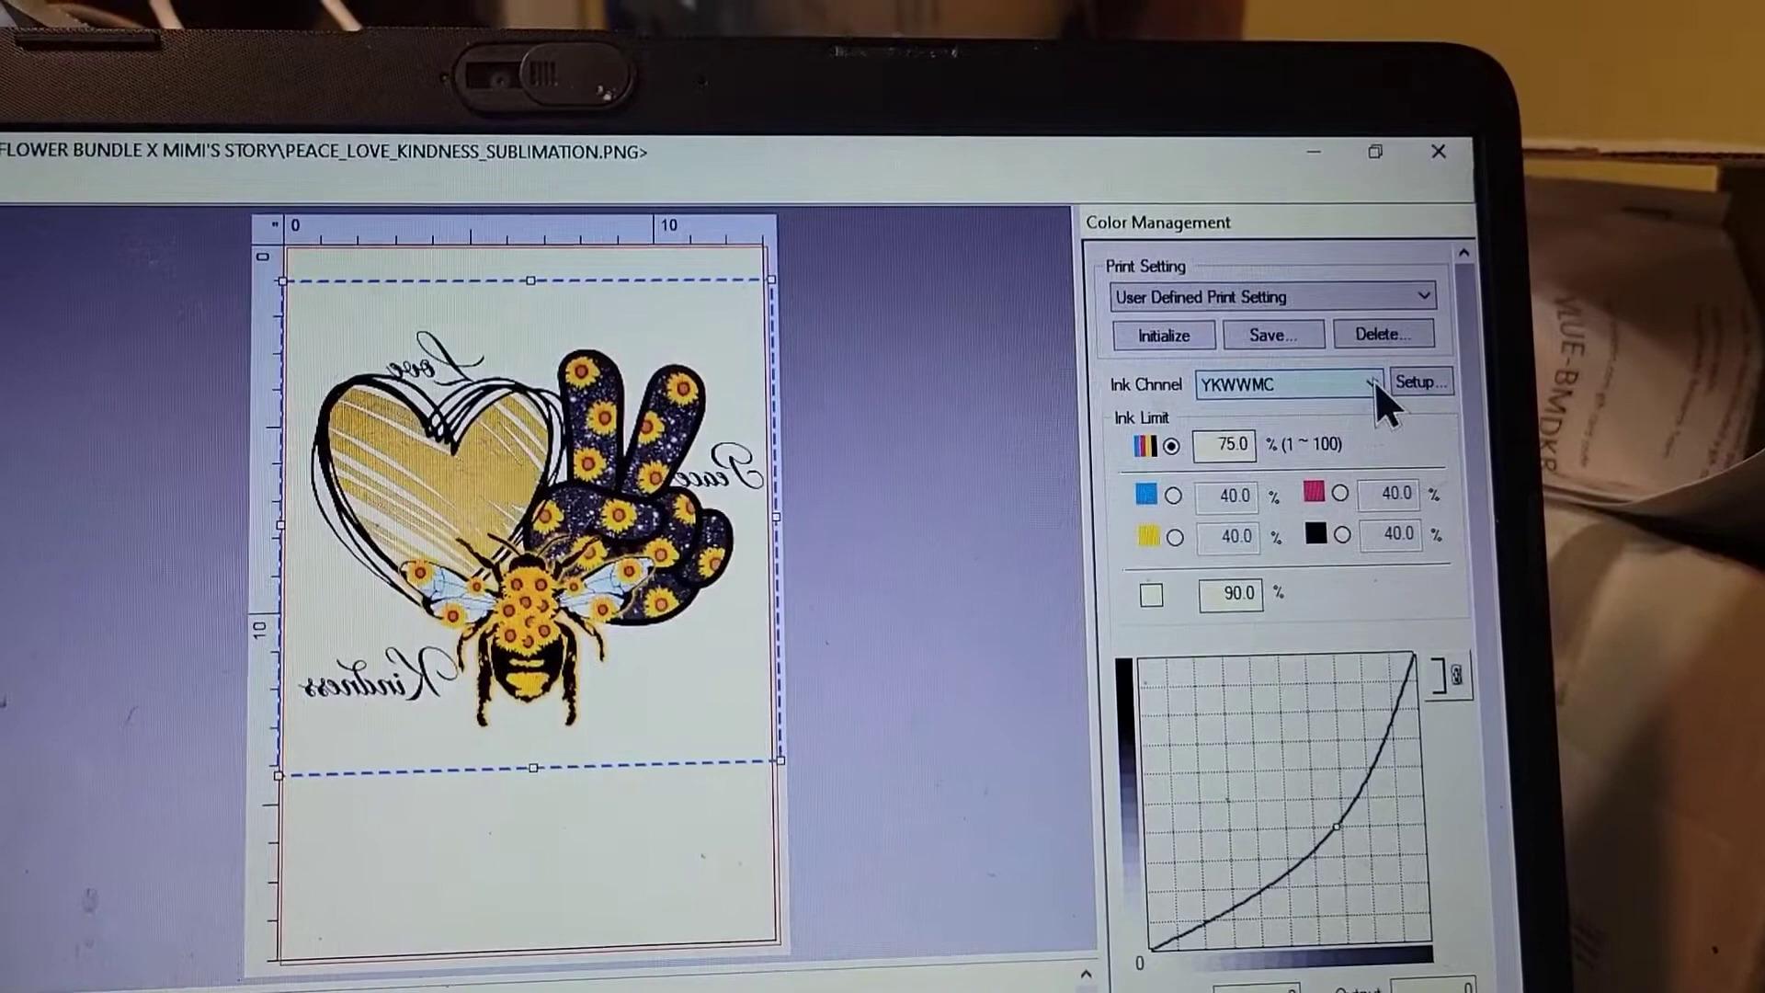
# - Keep the YKWWMC ink channel with user-defined limits of 75% colour and 90% white
pyautogui.click(1372, 382)
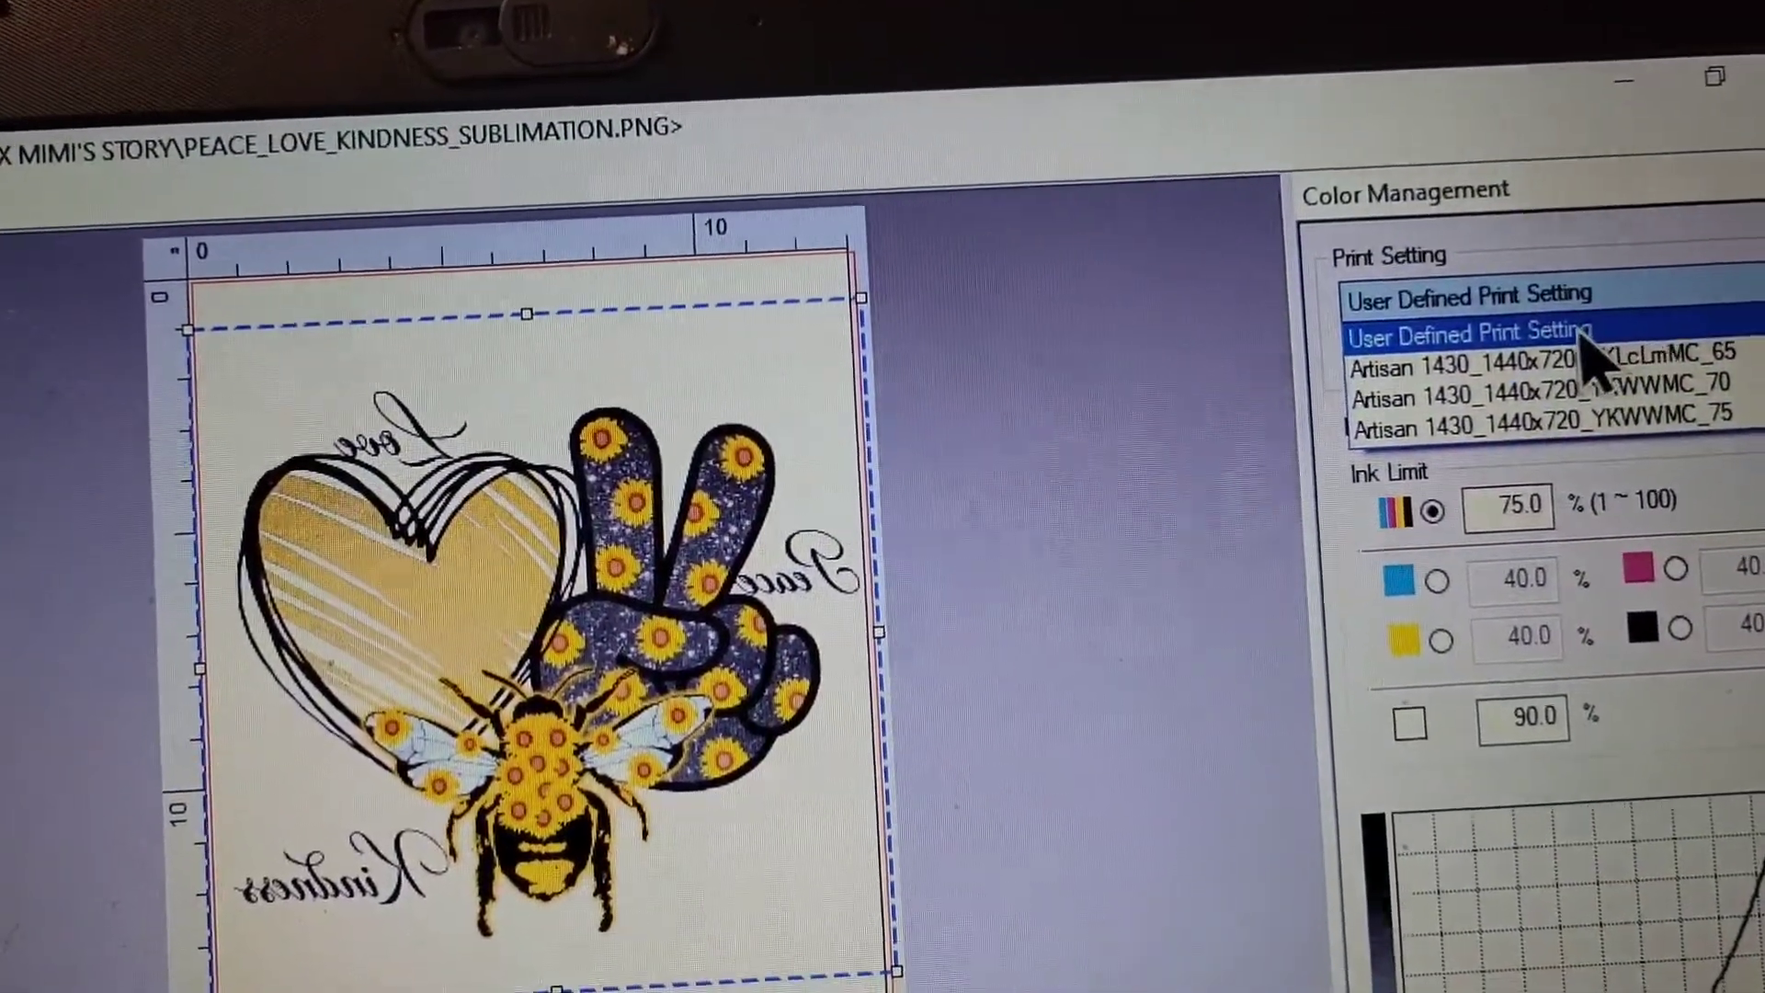
pyautogui.click(1471, 331)
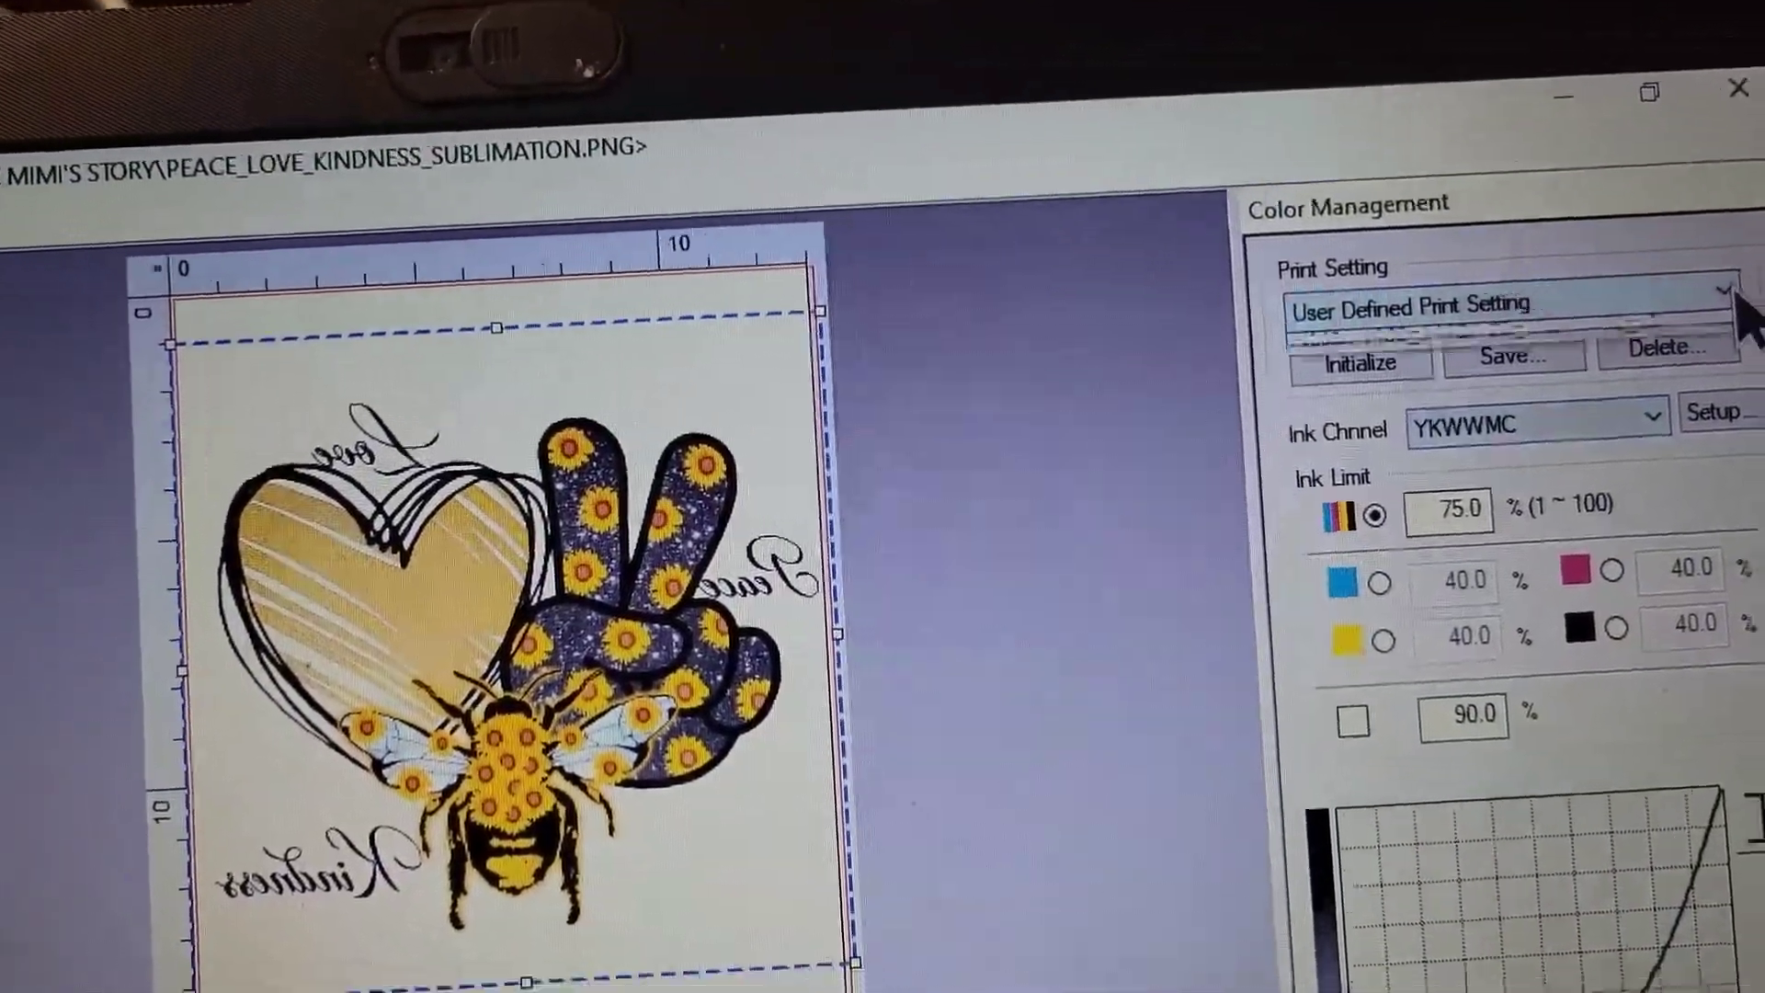
pyautogui.click(1725, 302)
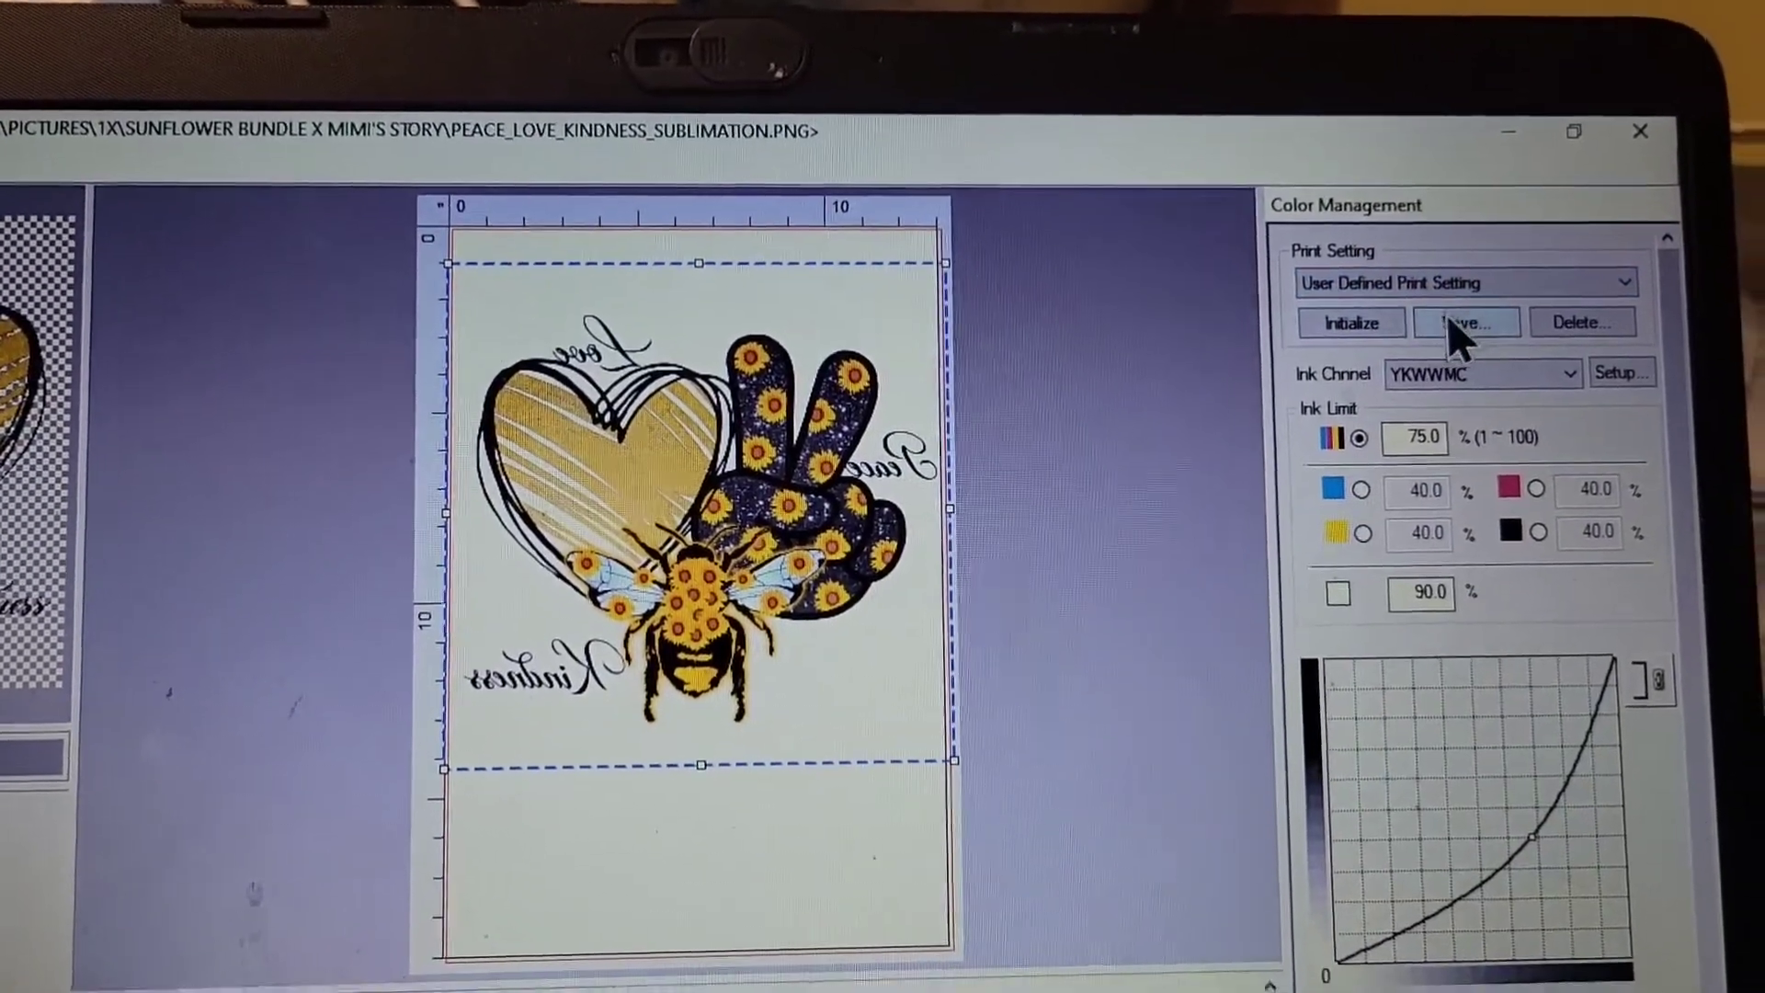
# - Save the ink settings over the existing Artisan 1430_1440x720_YKWWMC_75 preset, replacing the file
pyautogui.click(1467, 322)
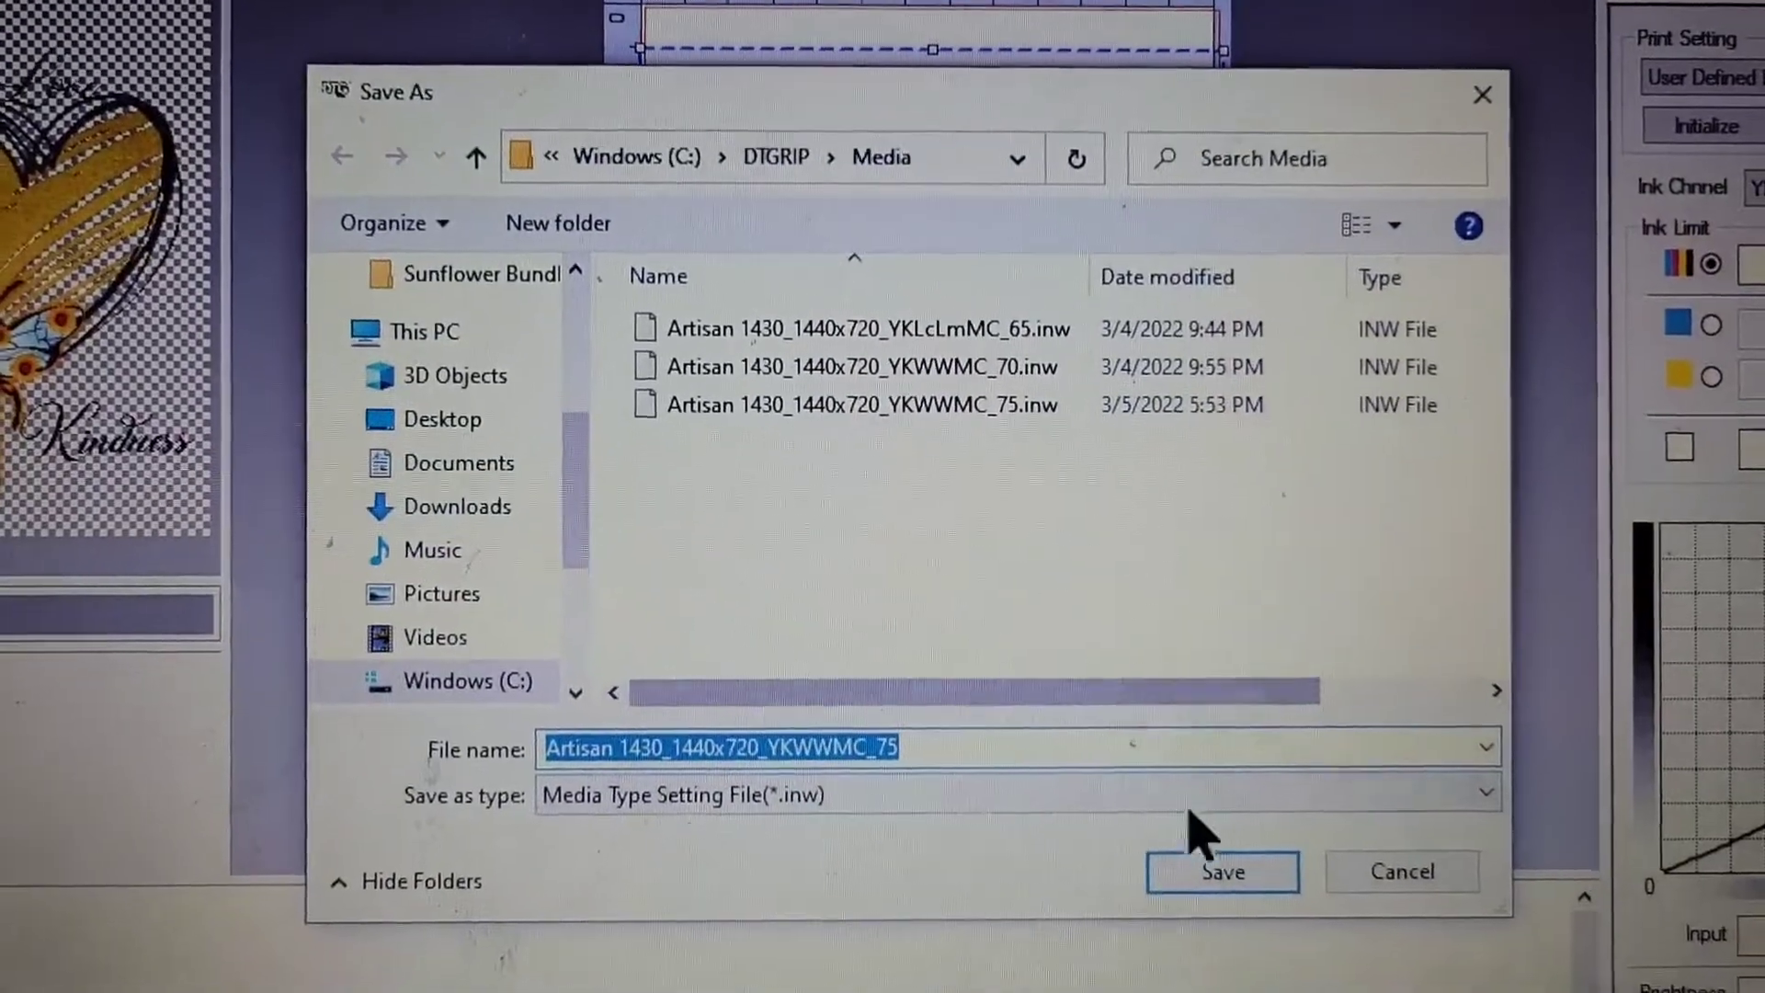
pyautogui.click(1223, 871)
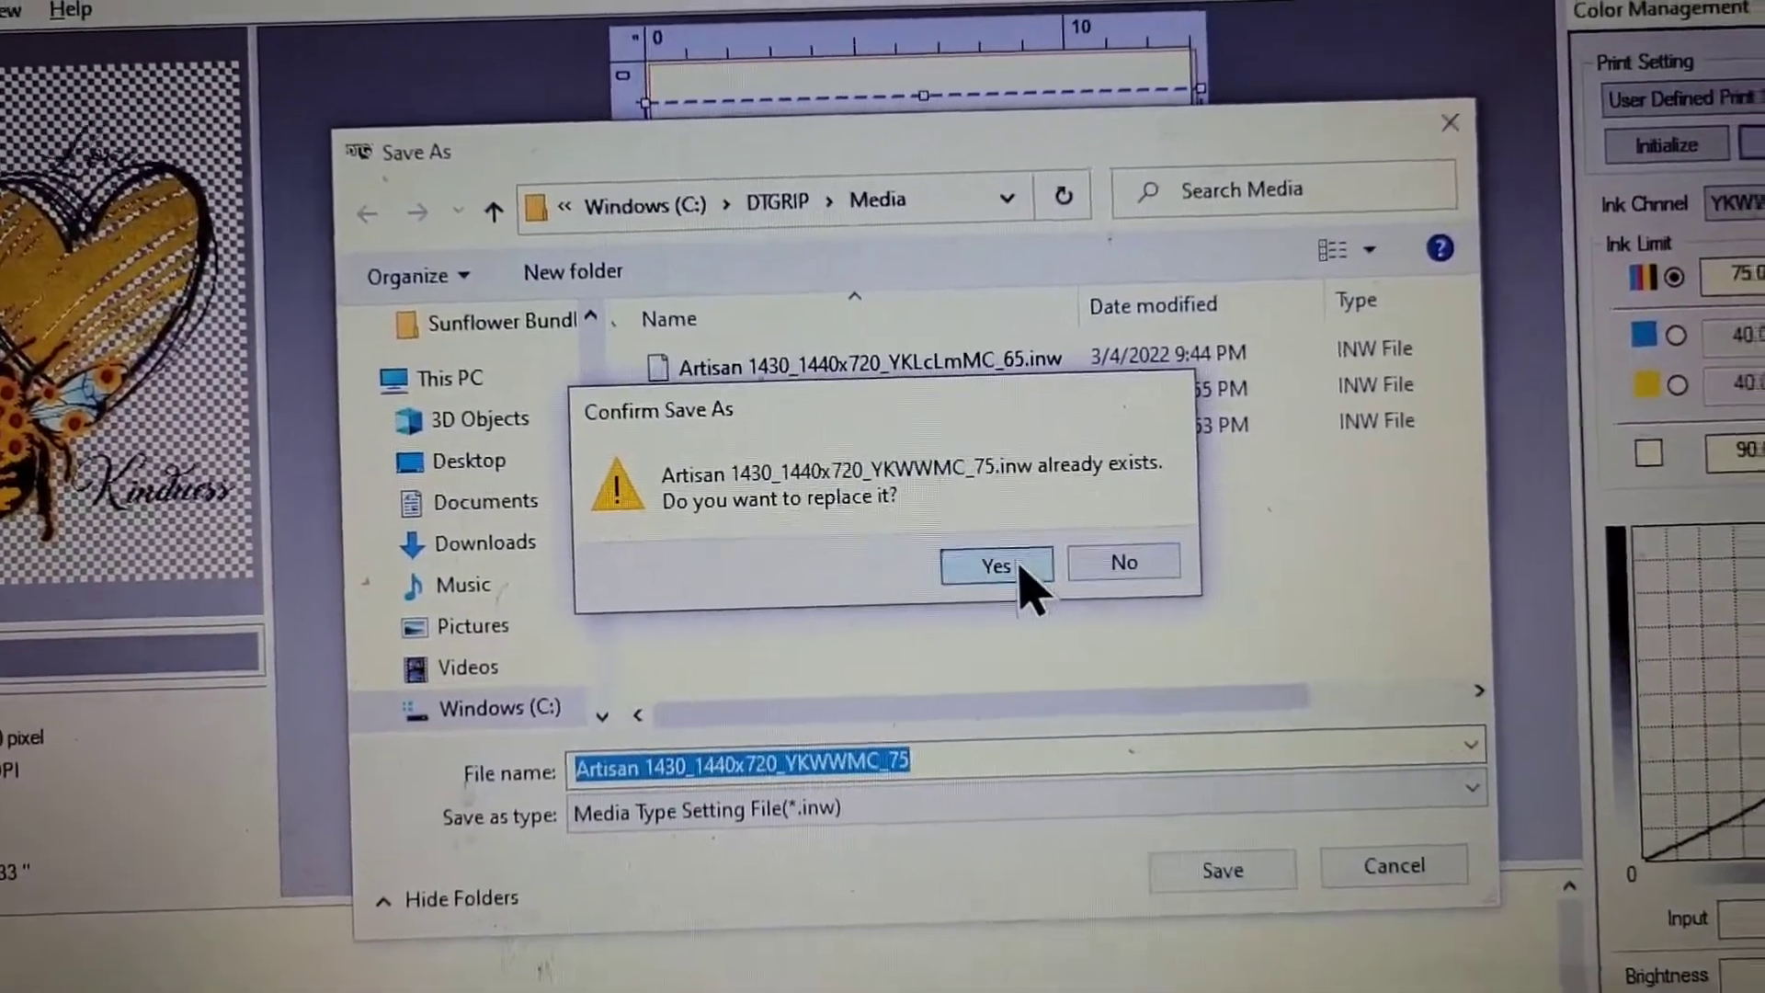
pyautogui.click(997, 564)
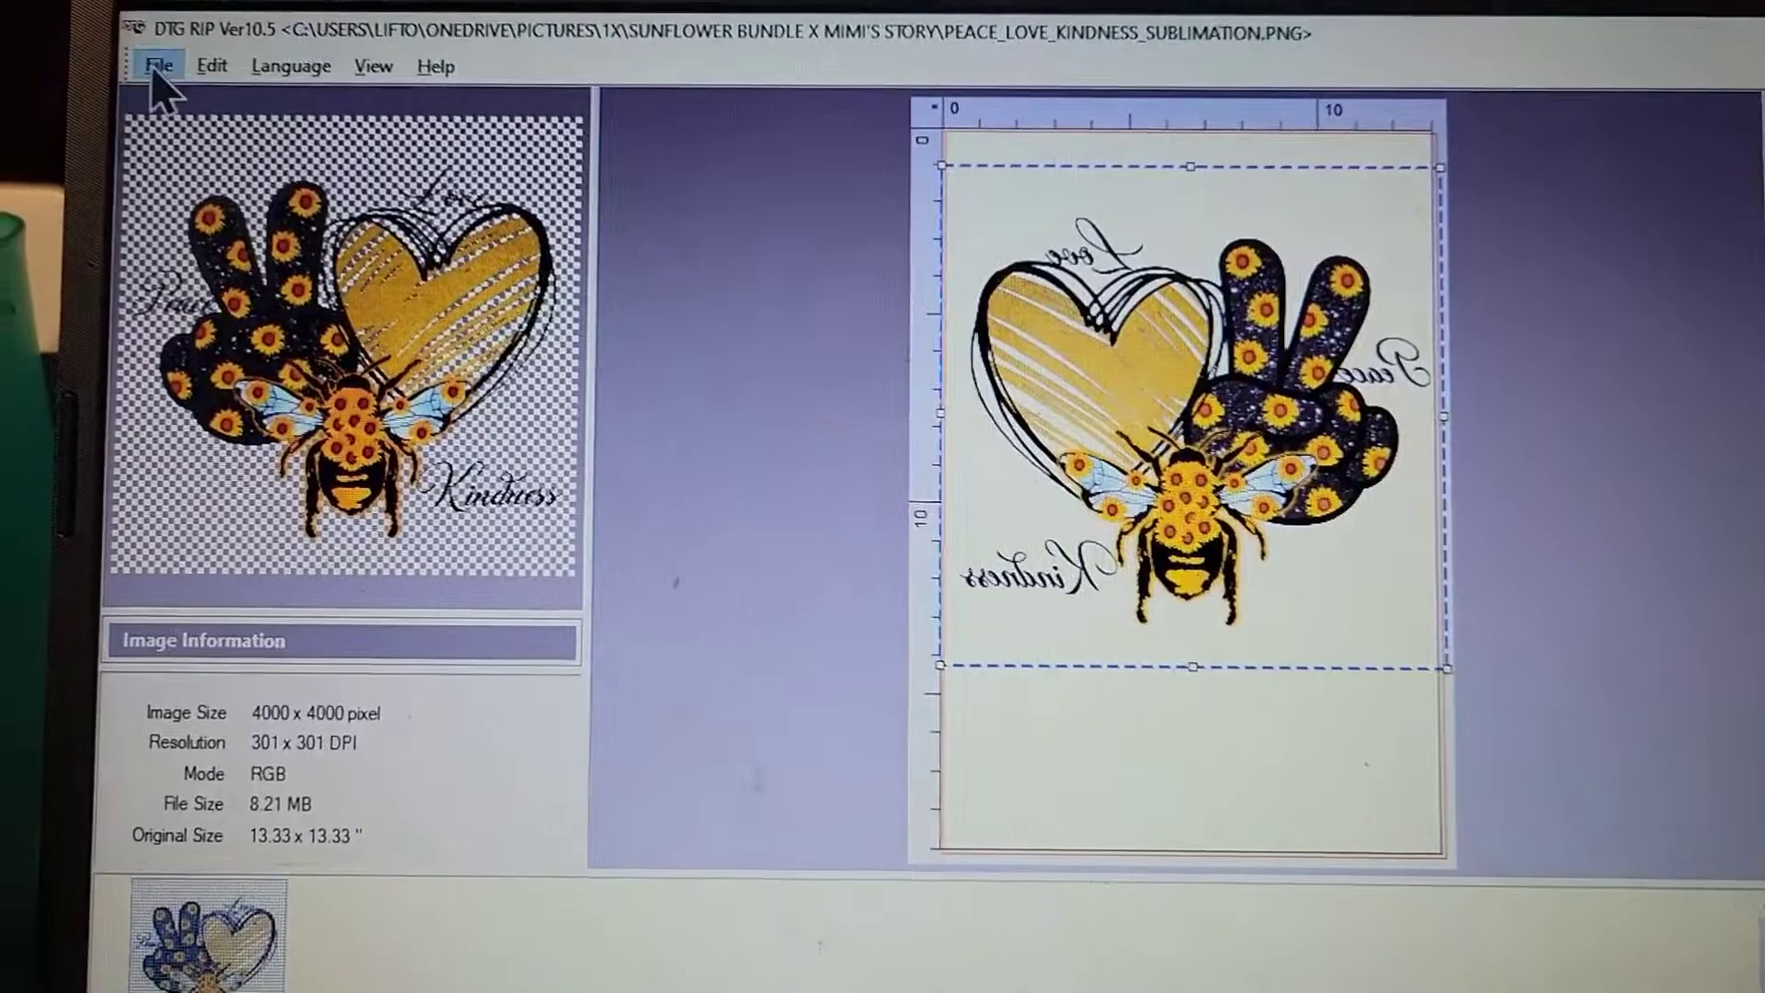
# - Bring up the Print dialog for the design via File > Print
pyautogui.click(163, 66)
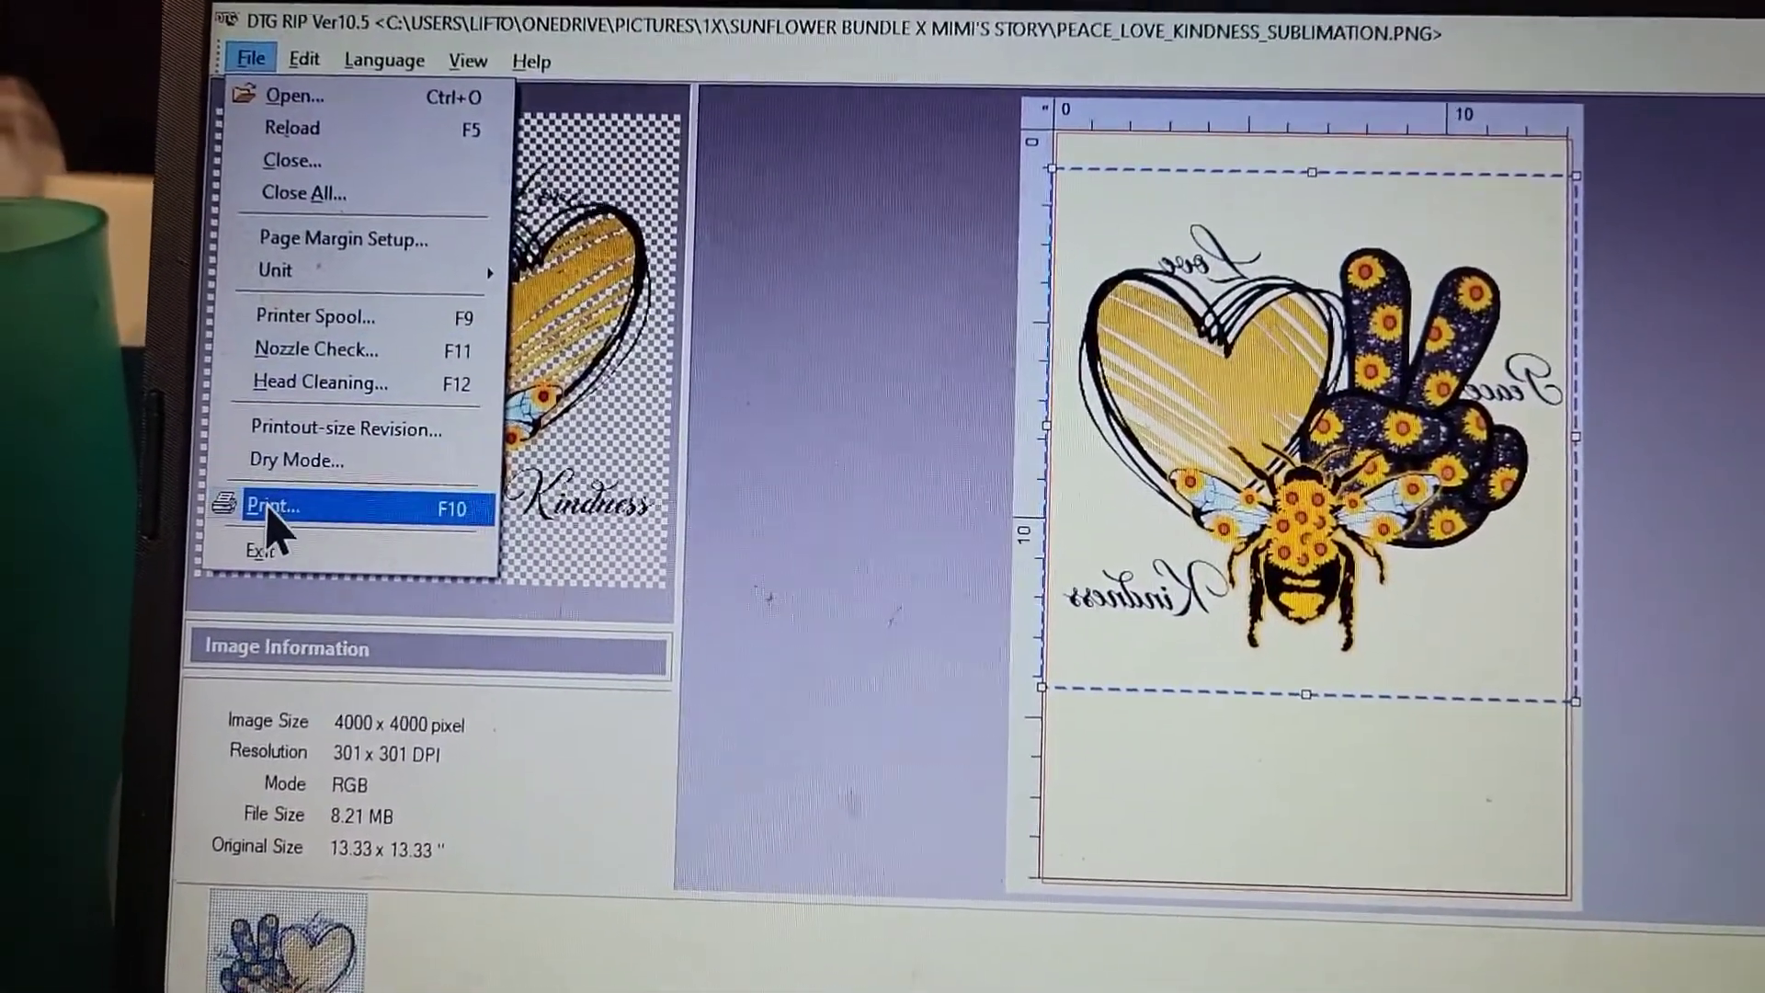
pyautogui.click(276, 507)
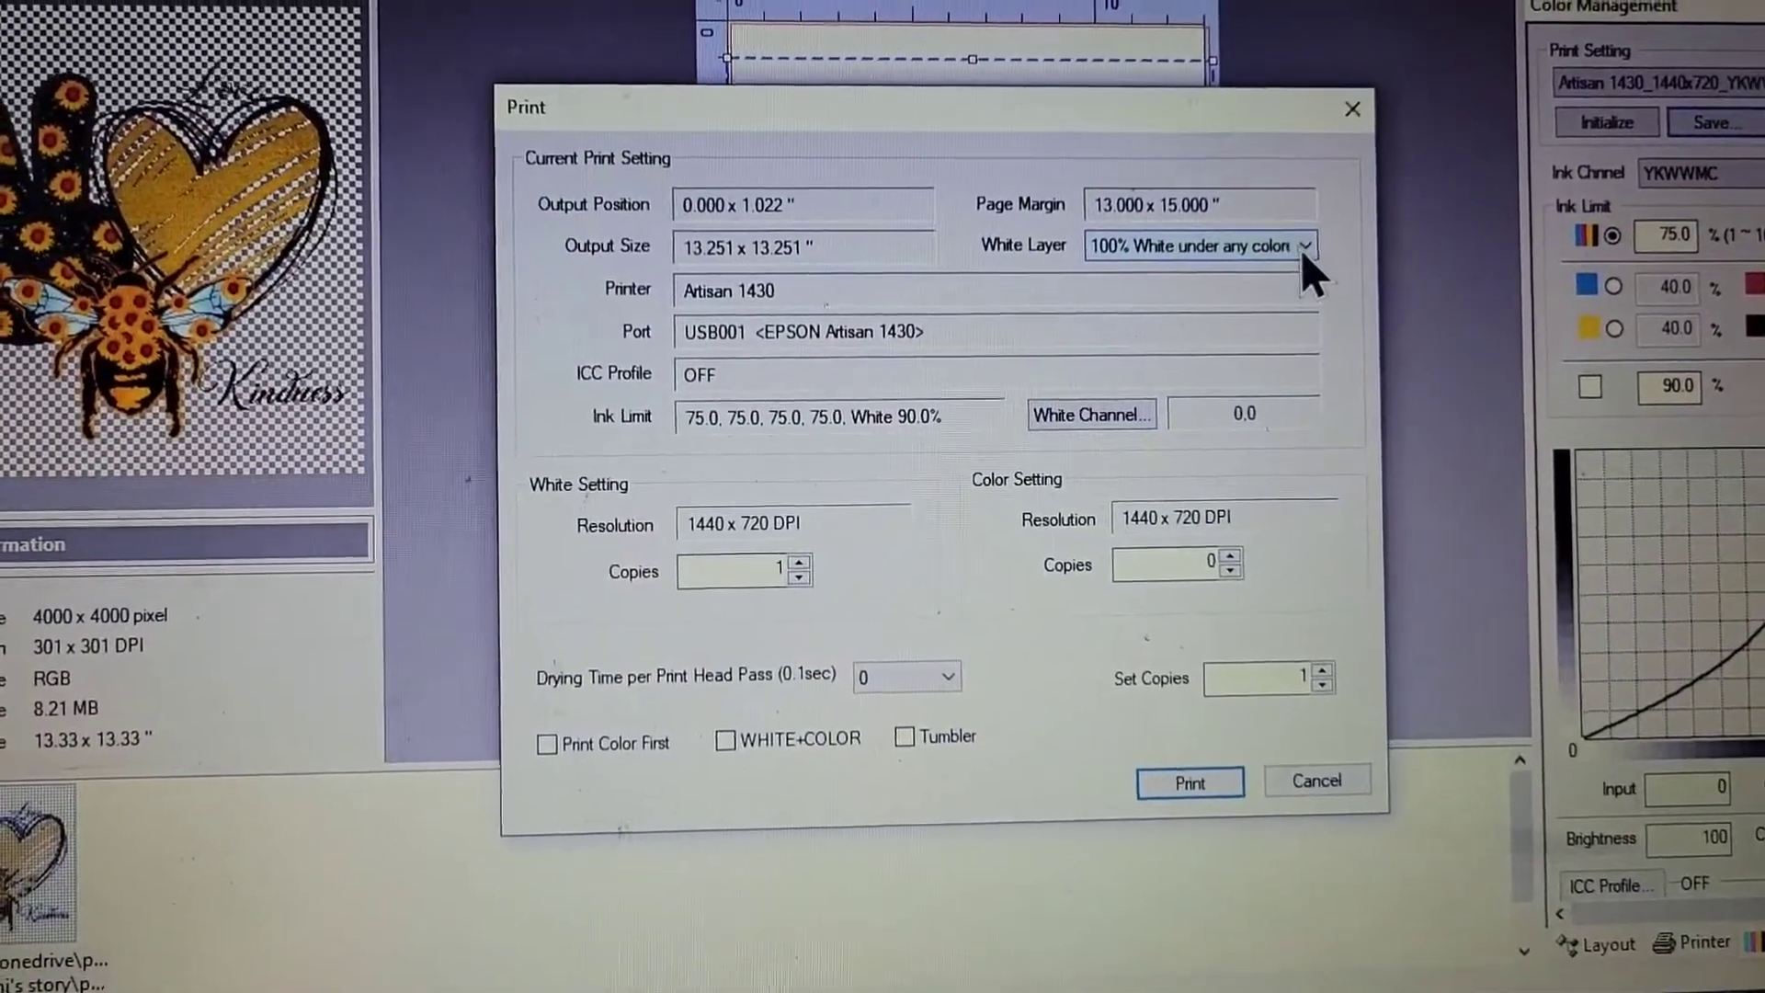
# - Set the White Layer to 100% White under any colored pixel
pyautogui.click(1309, 247)
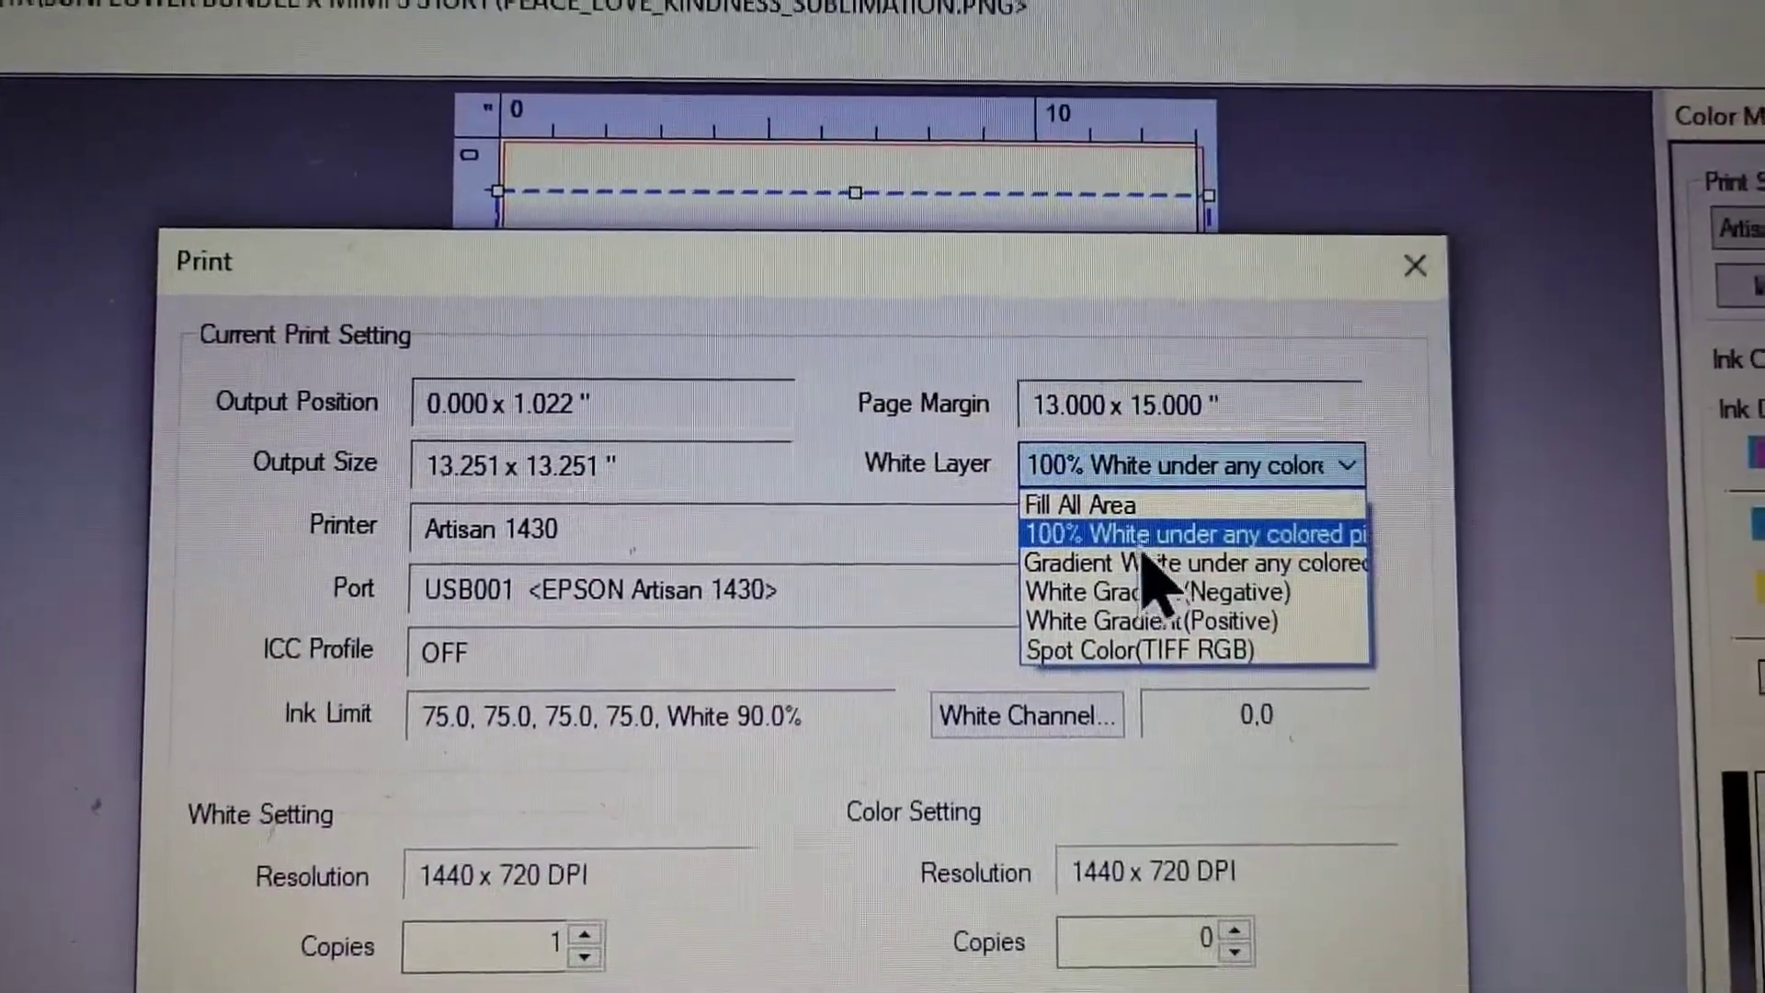
pyautogui.click(1191, 535)
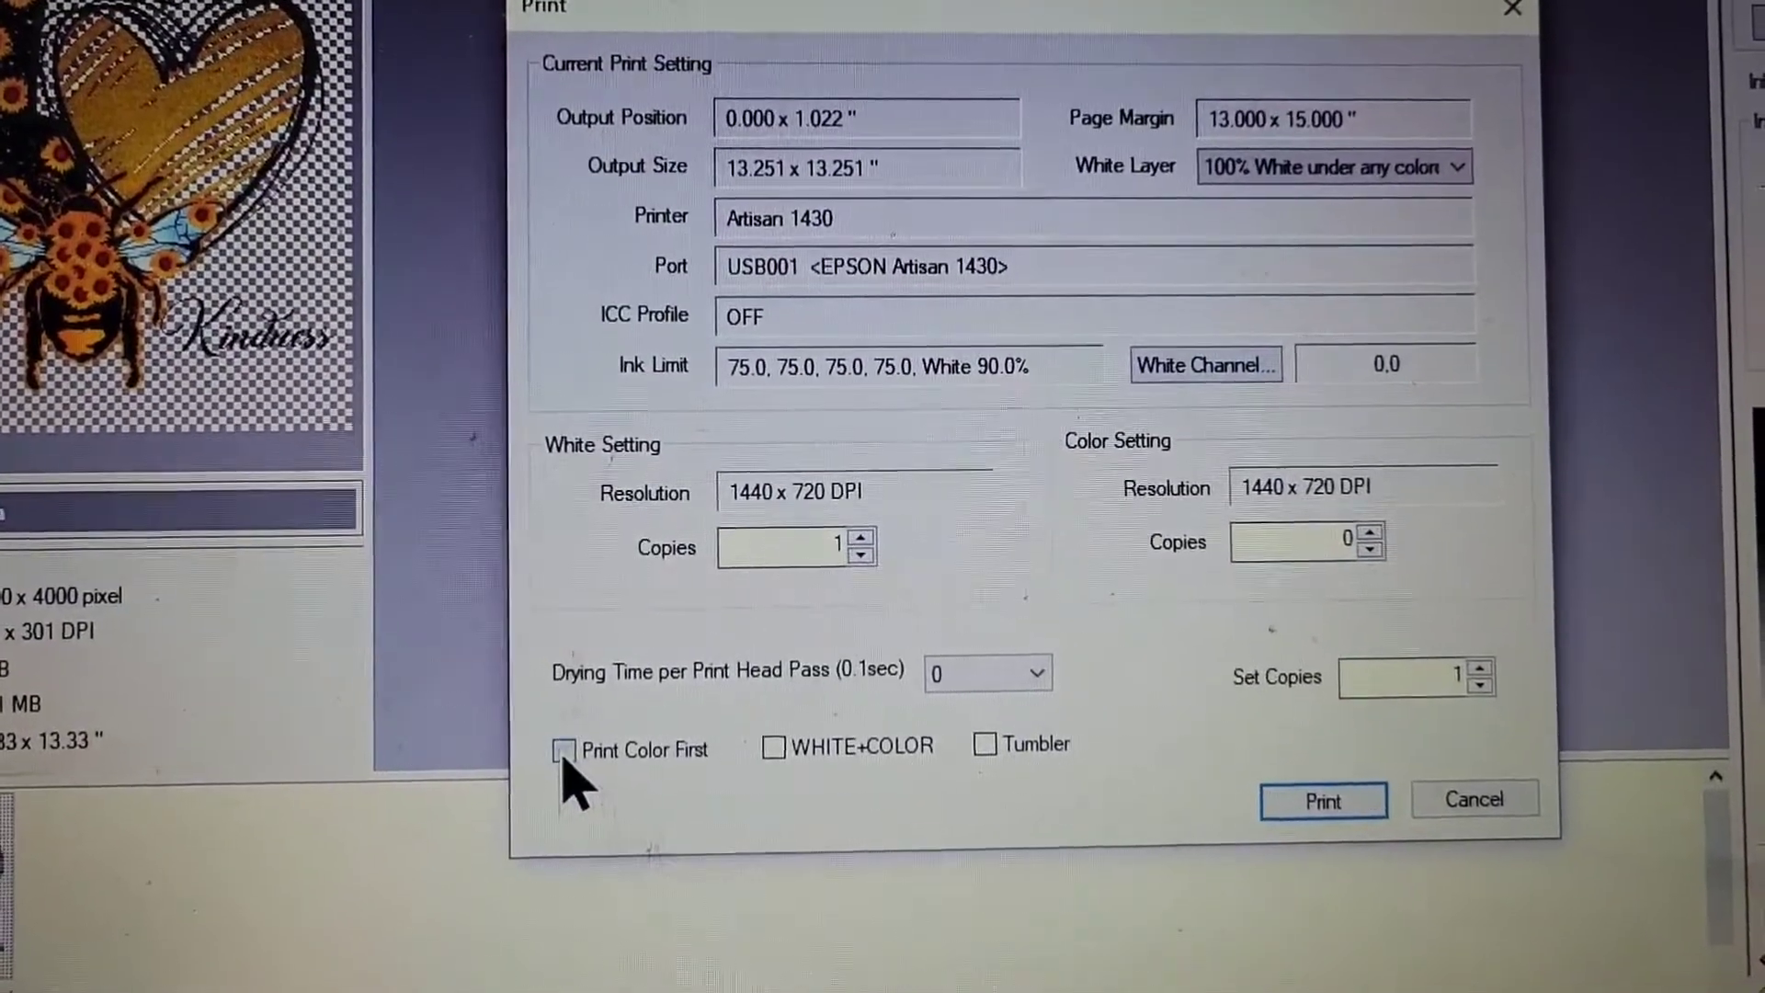
# - Enable Print Color First and WHITE+COLOR for a combined job
pyautogui.click(566, 750)
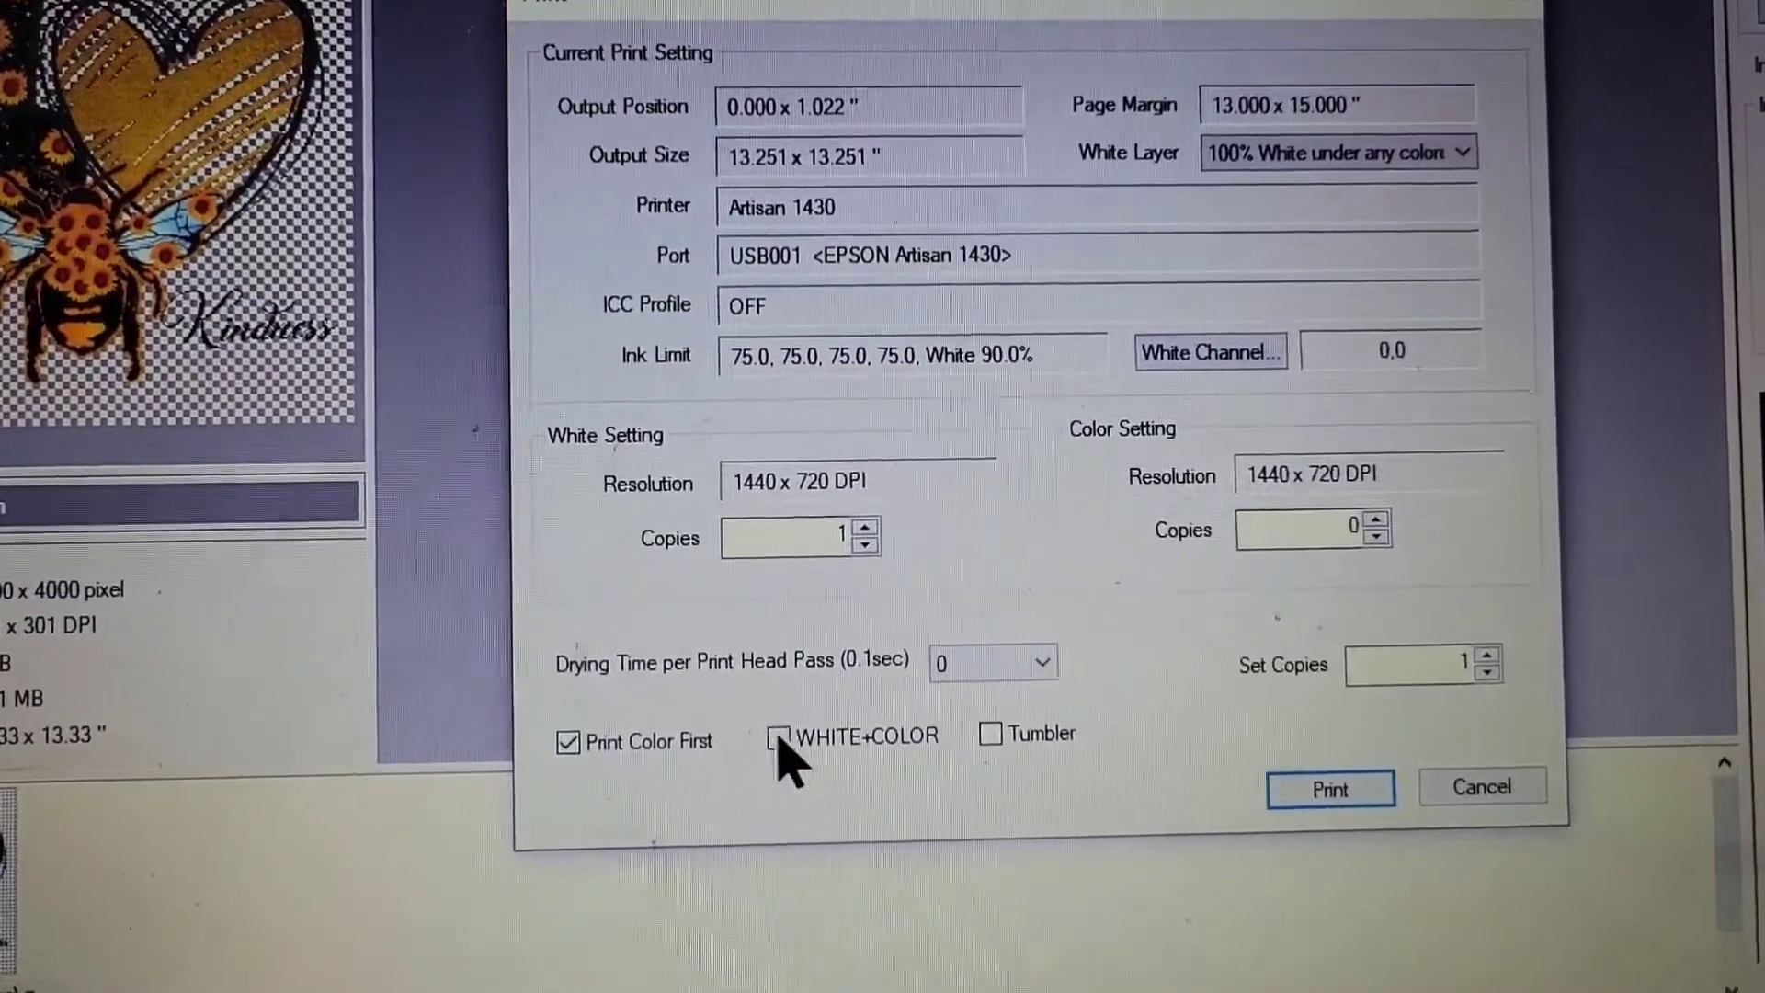
pyautogui.click(780, 735)
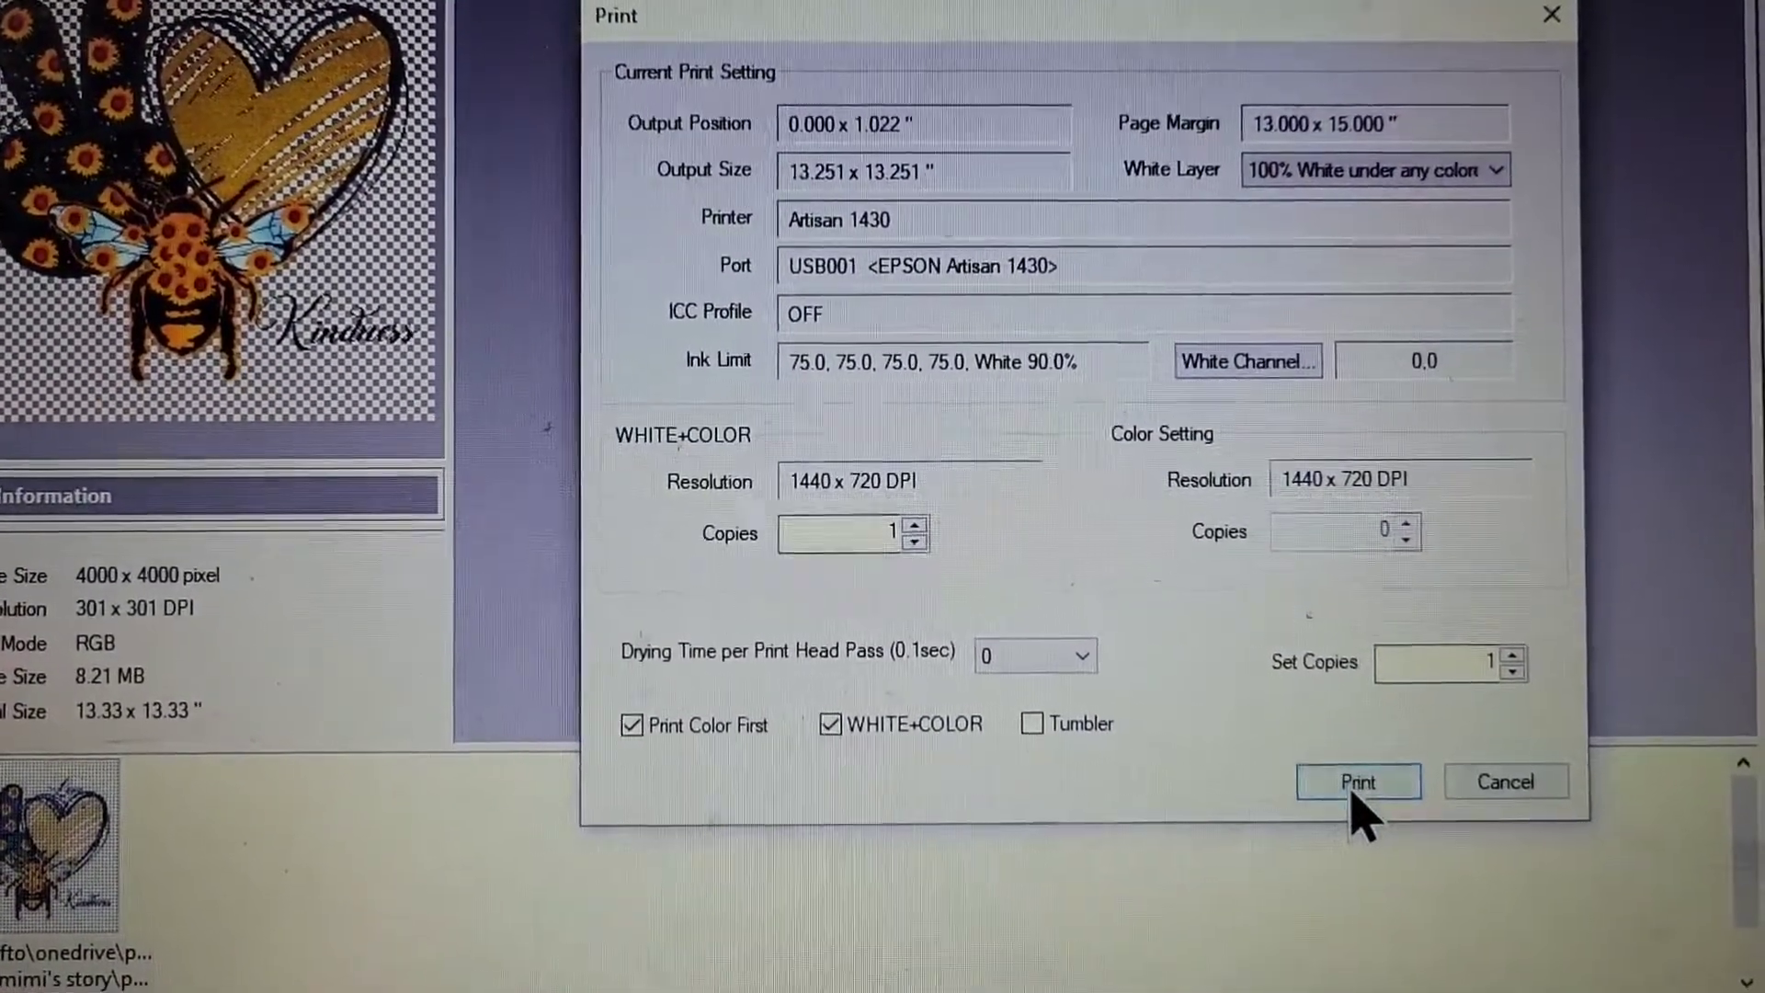
# - Start printing and accept the printing-size warning
pyautogui.click(1357, 781)
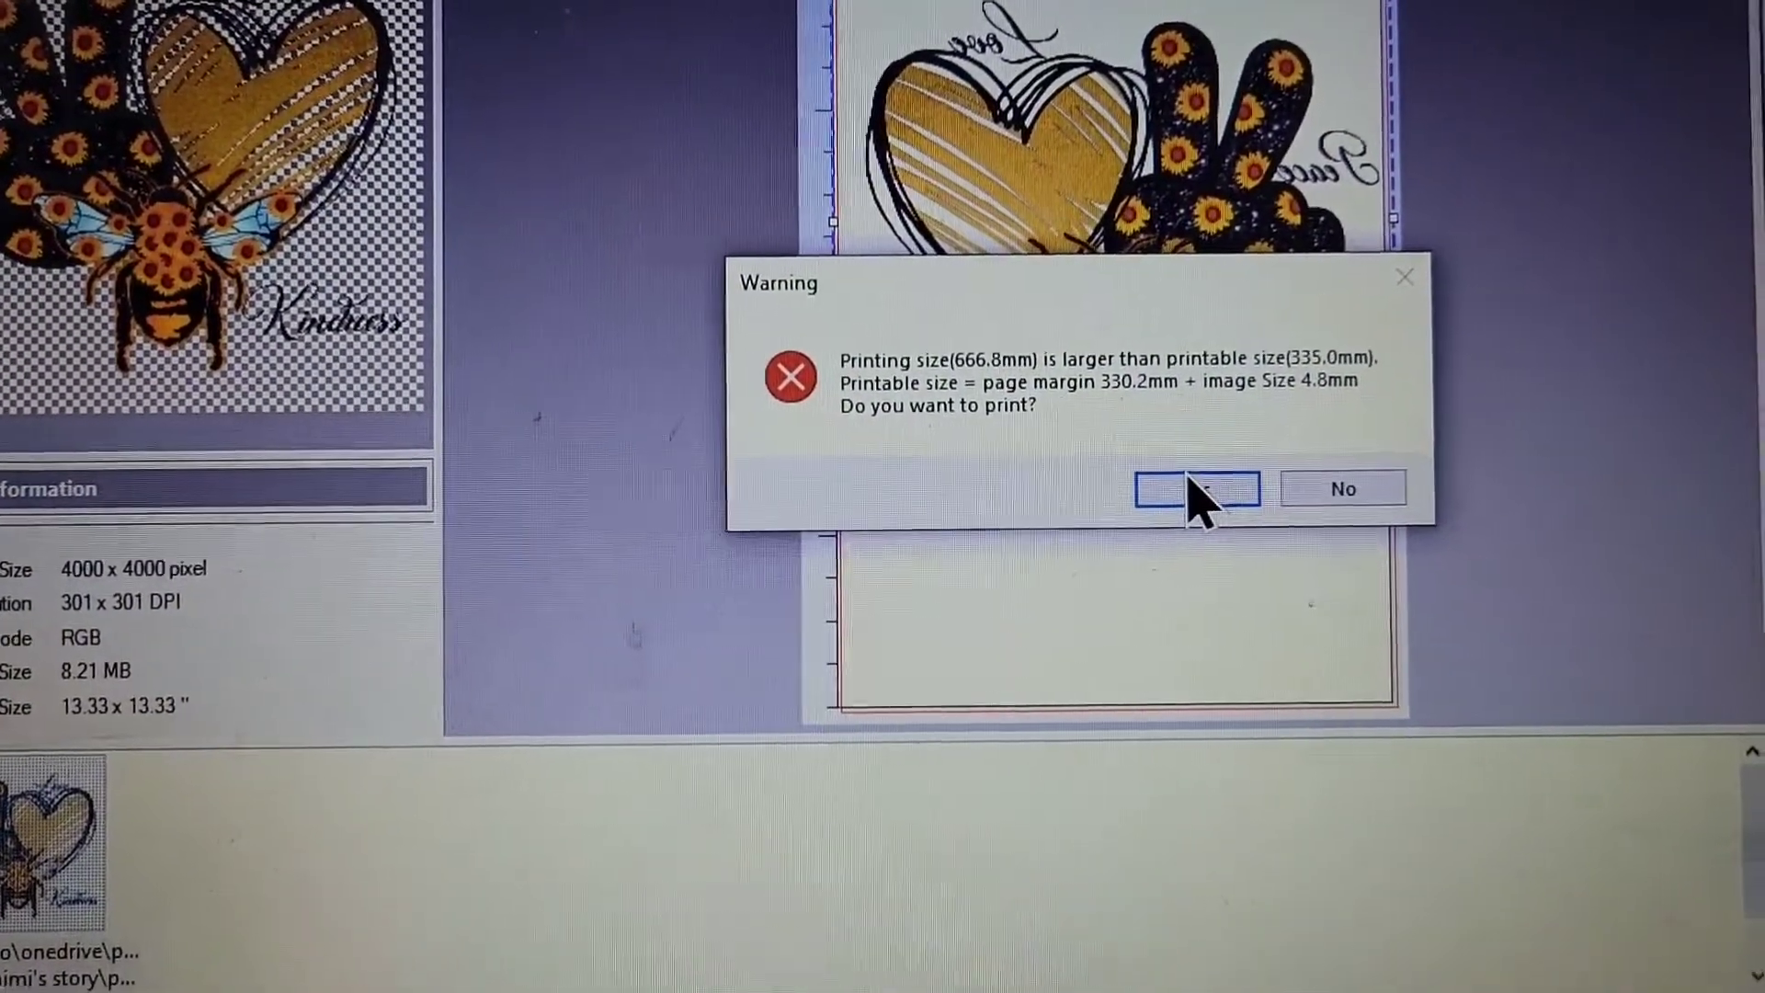
pyautogui.click(1191, 489)
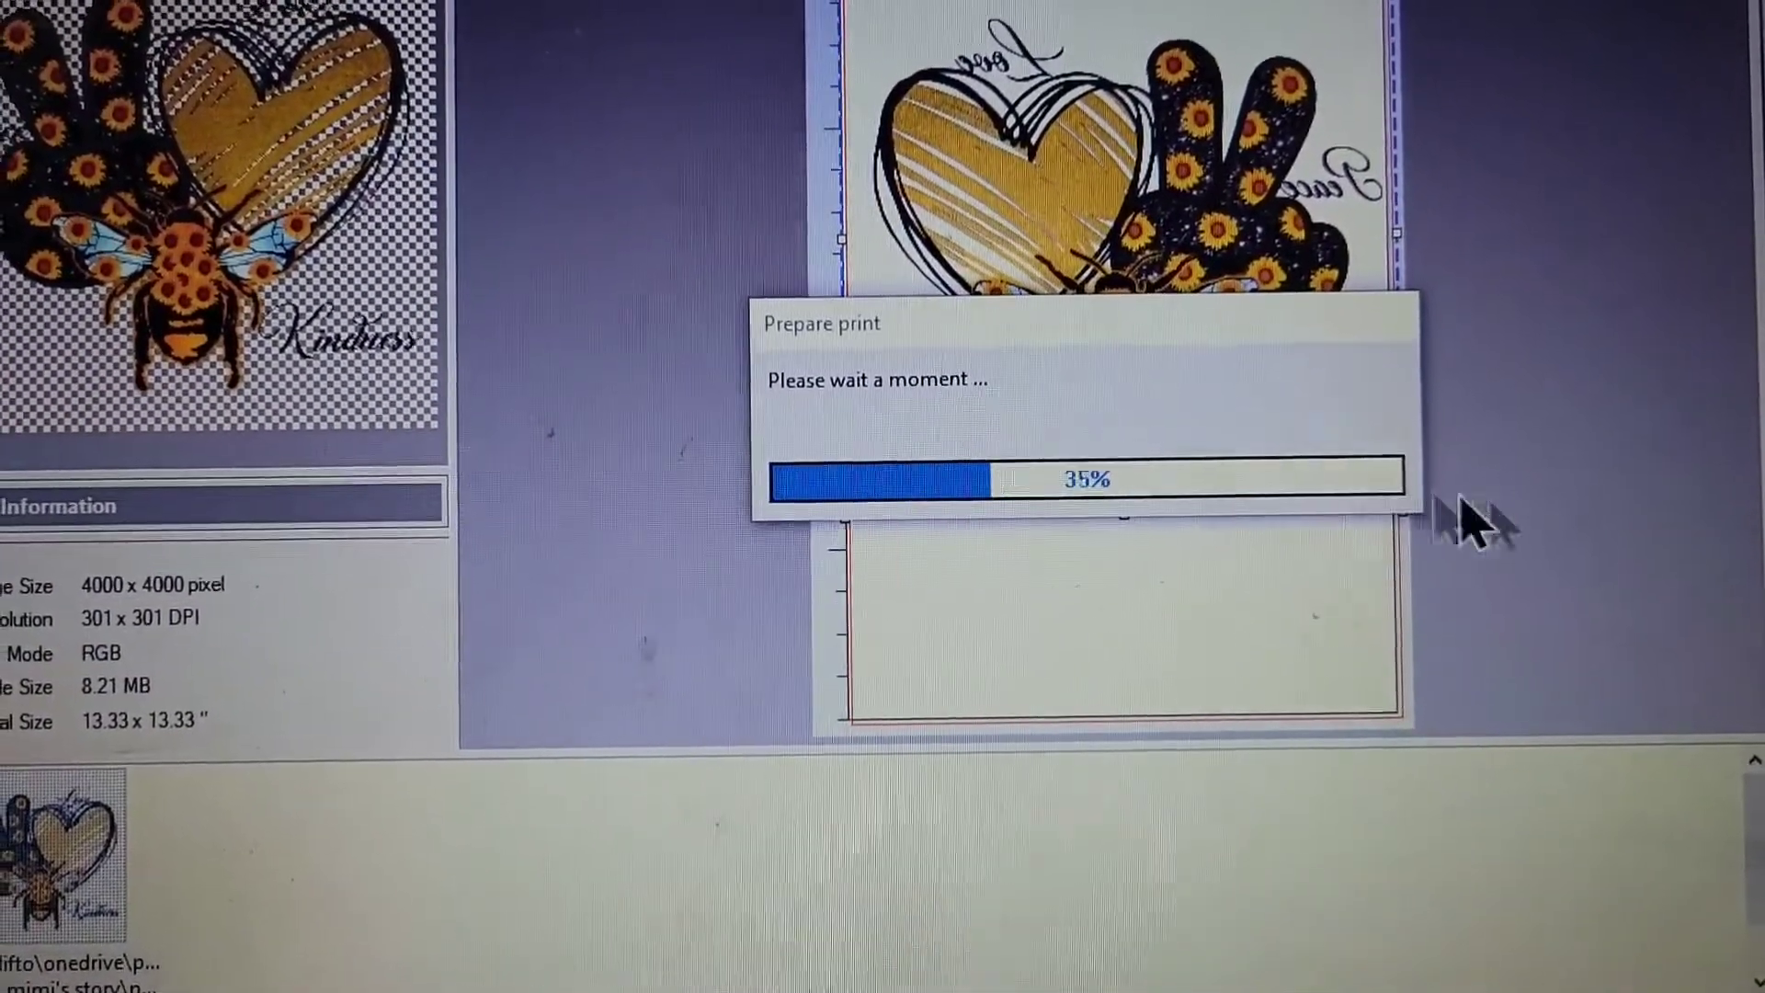